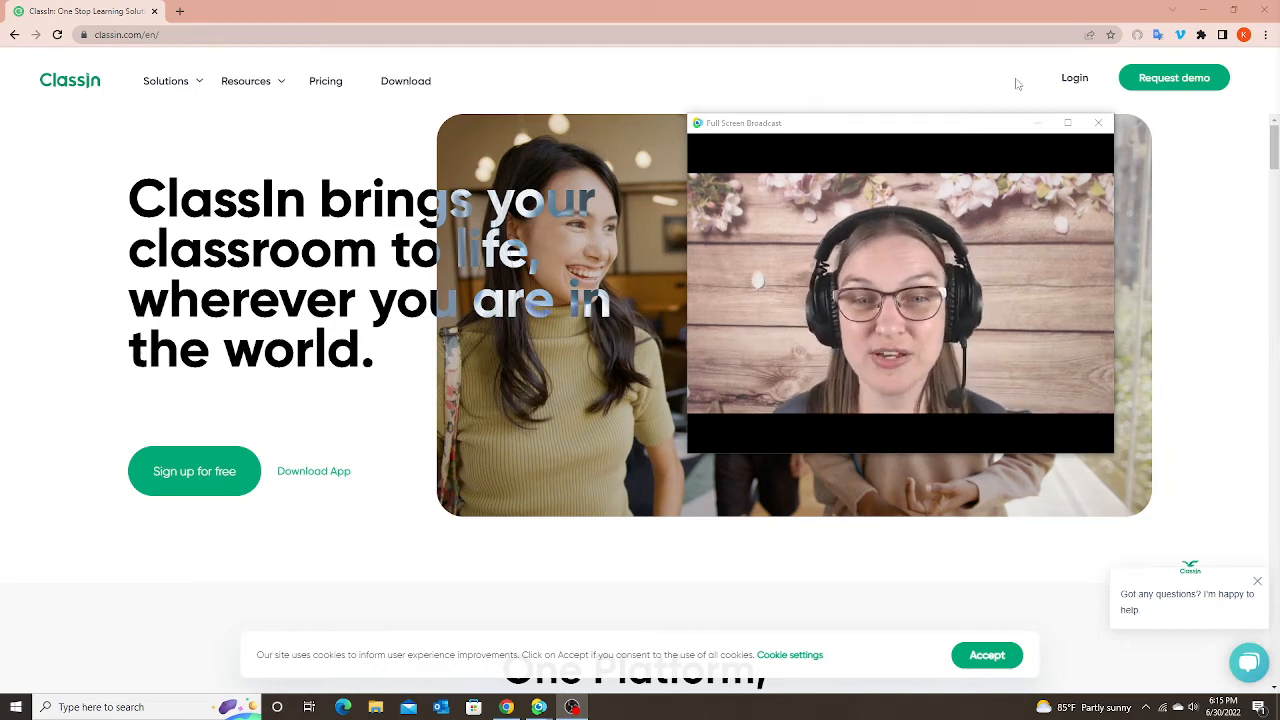
pyautogui.moveTo(1099, 123)
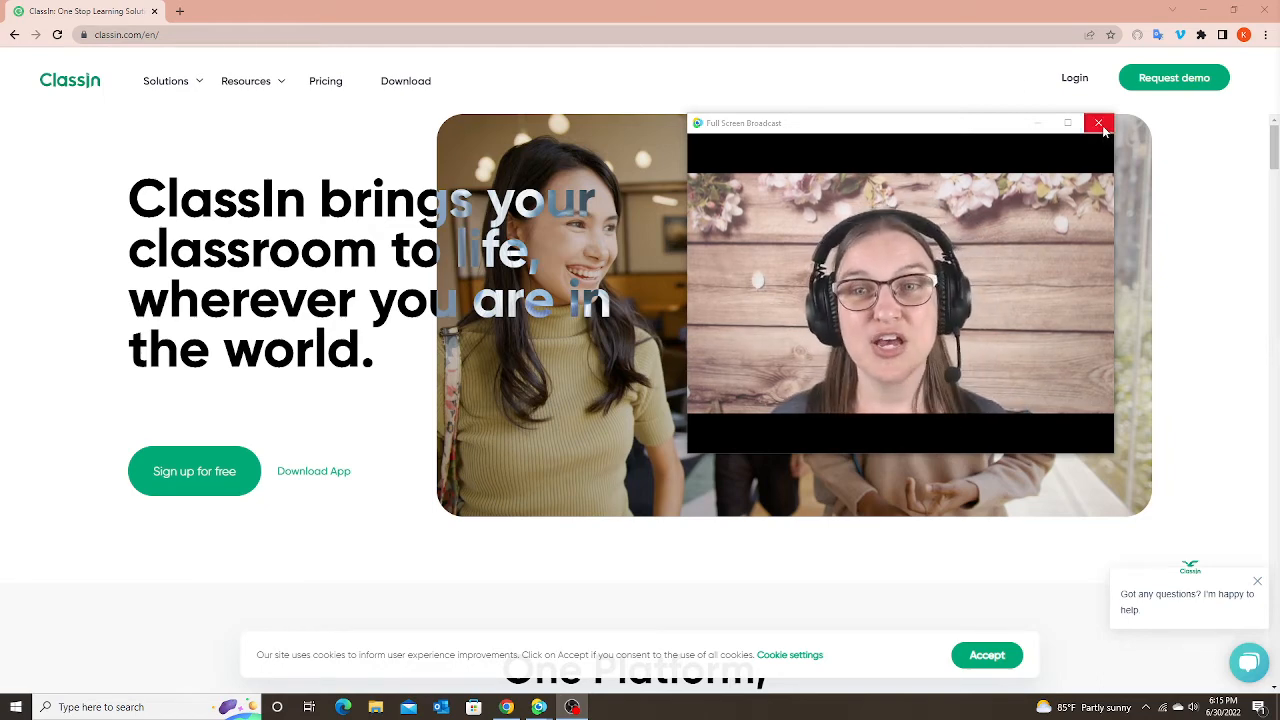
# Sign in to the ClassIn management console with the school account from classin.com
pyautogui.click(1099, 123)
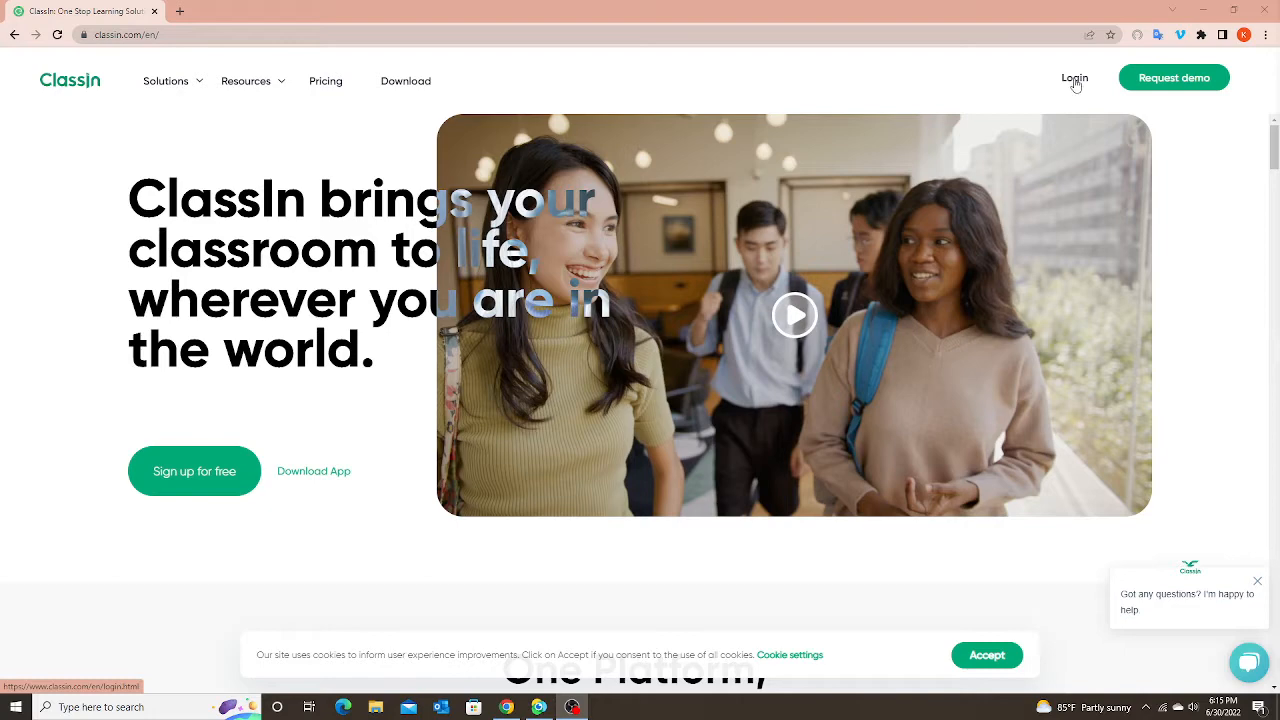
pyautogui.click(1074, 78)
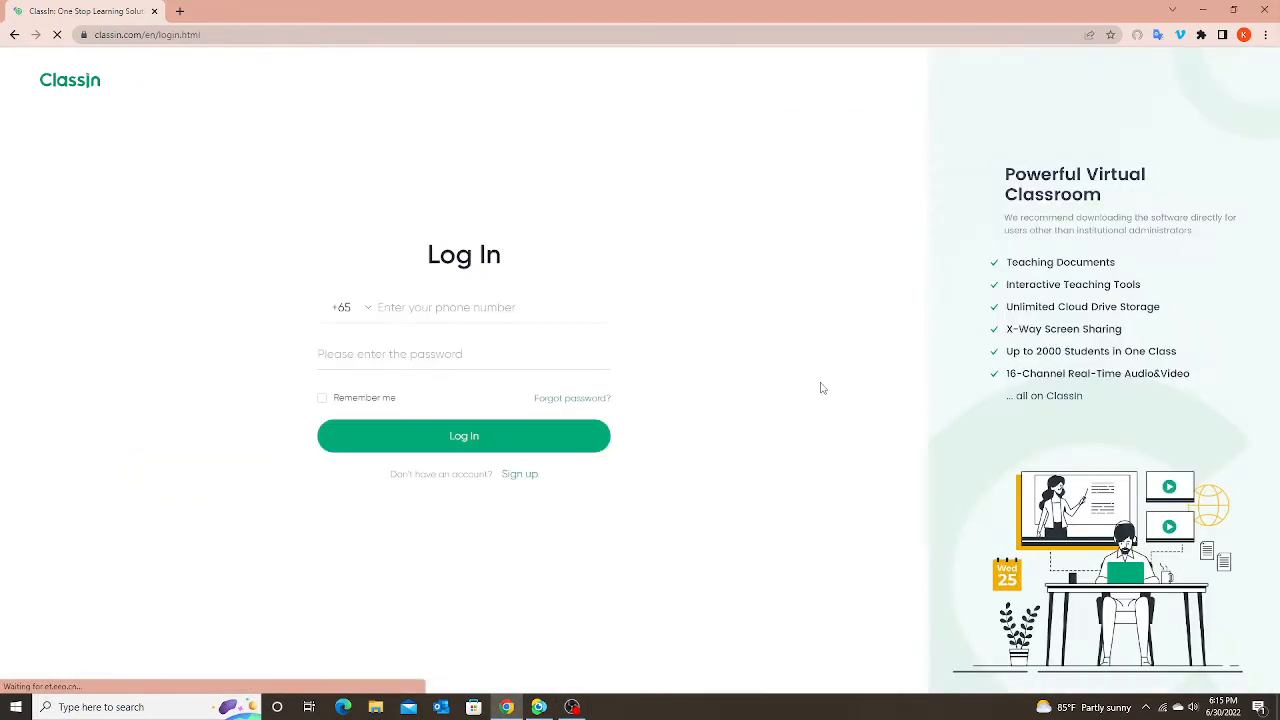
pyautogui.click(463, 435)
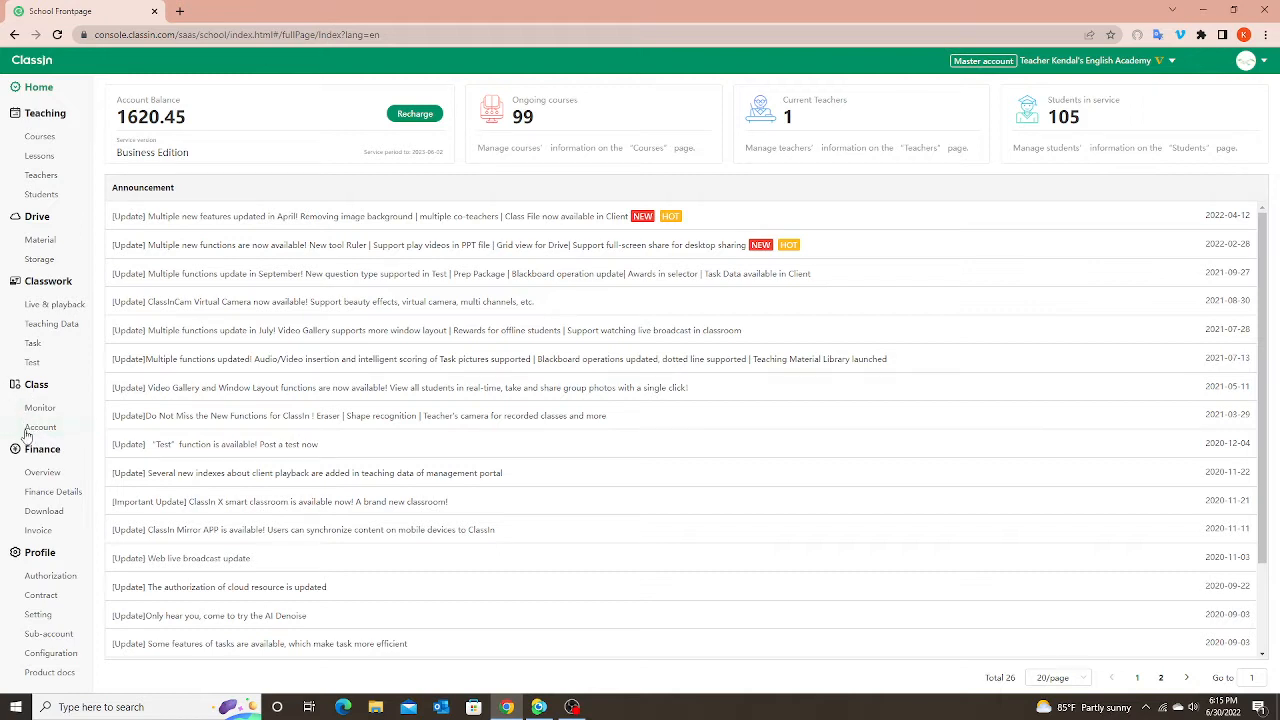
# Search Account Quick Search by the teacher's phone number to list their 11 lessons
pyautogui.click(40, 427)
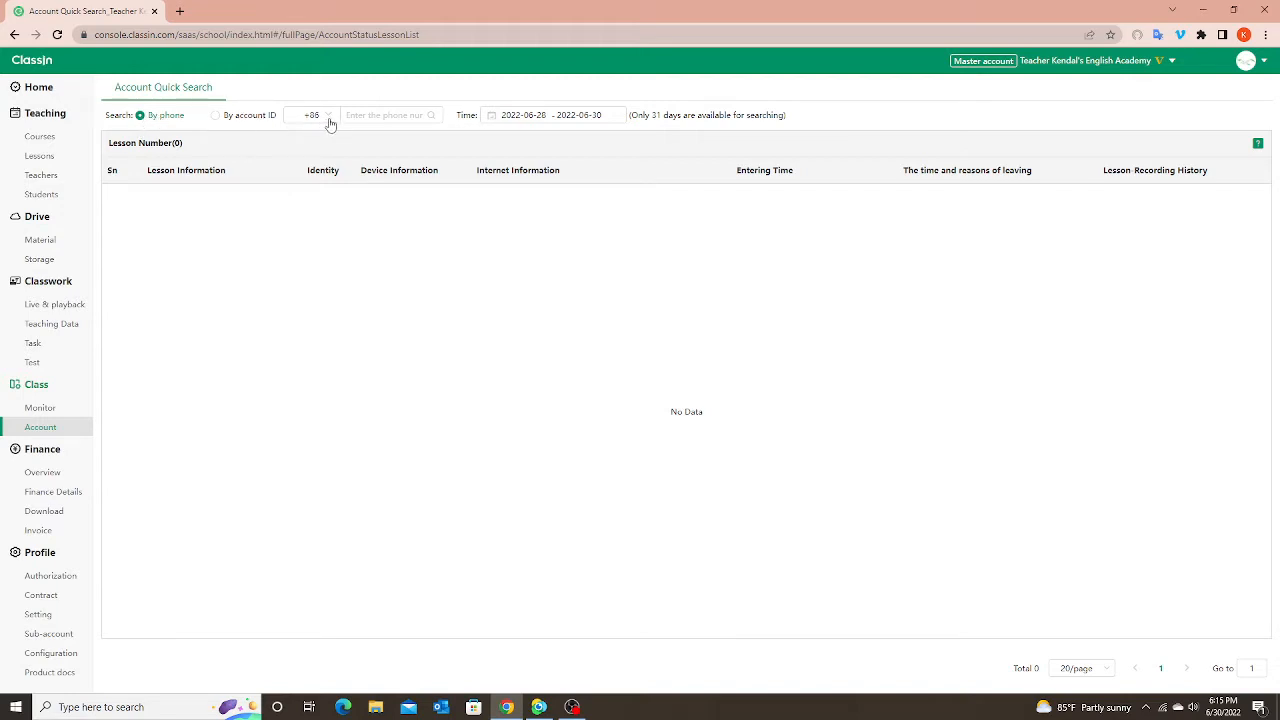
pyautogui.moveTo(316, 123)
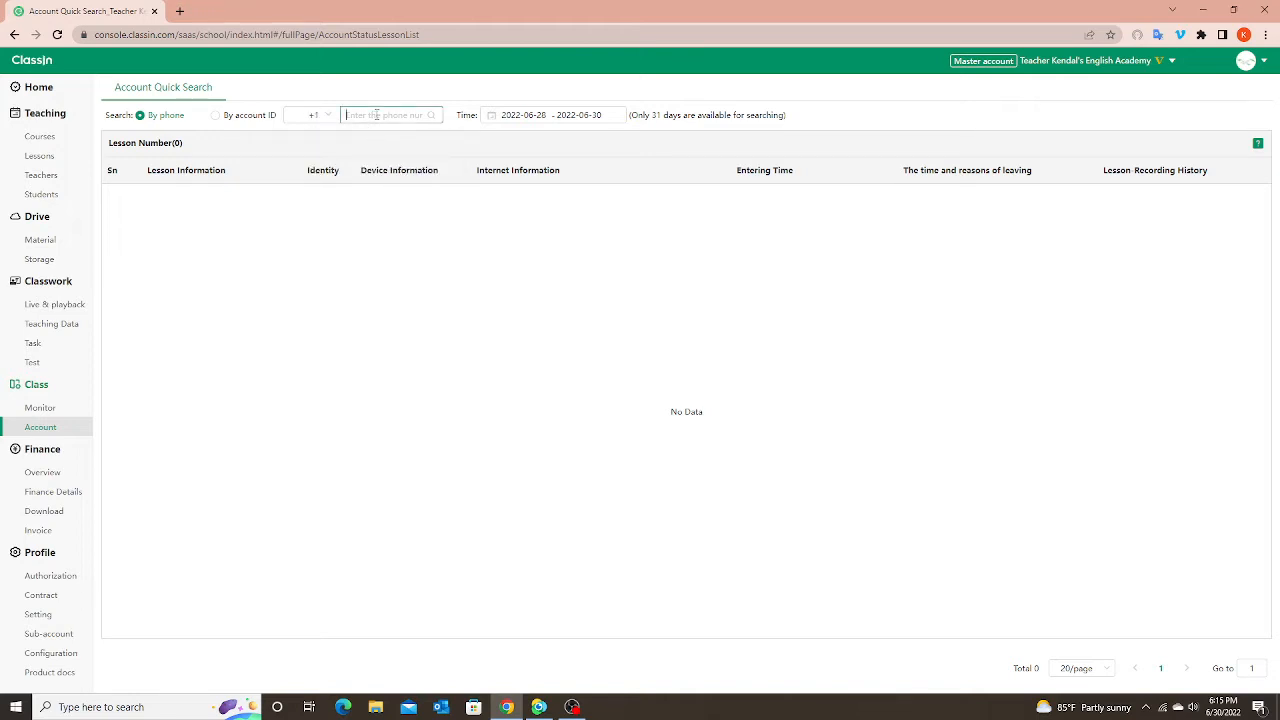
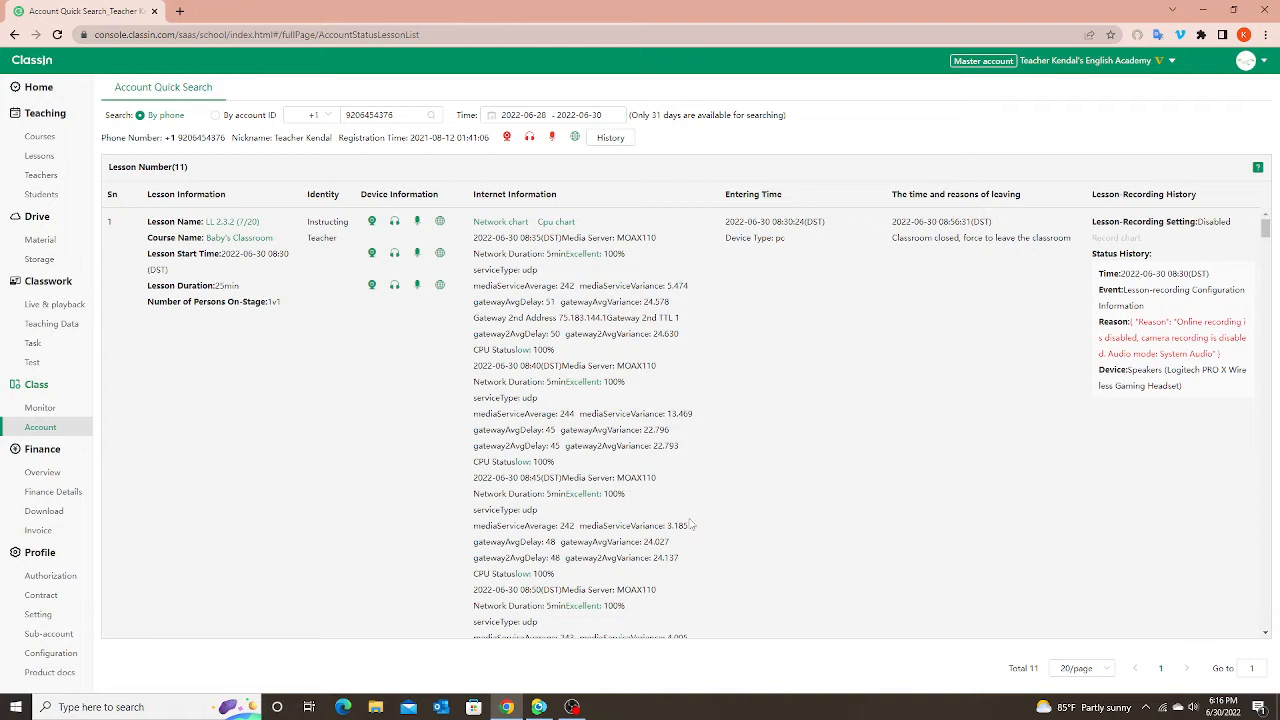
pyautogui.moveTo(689, 517)
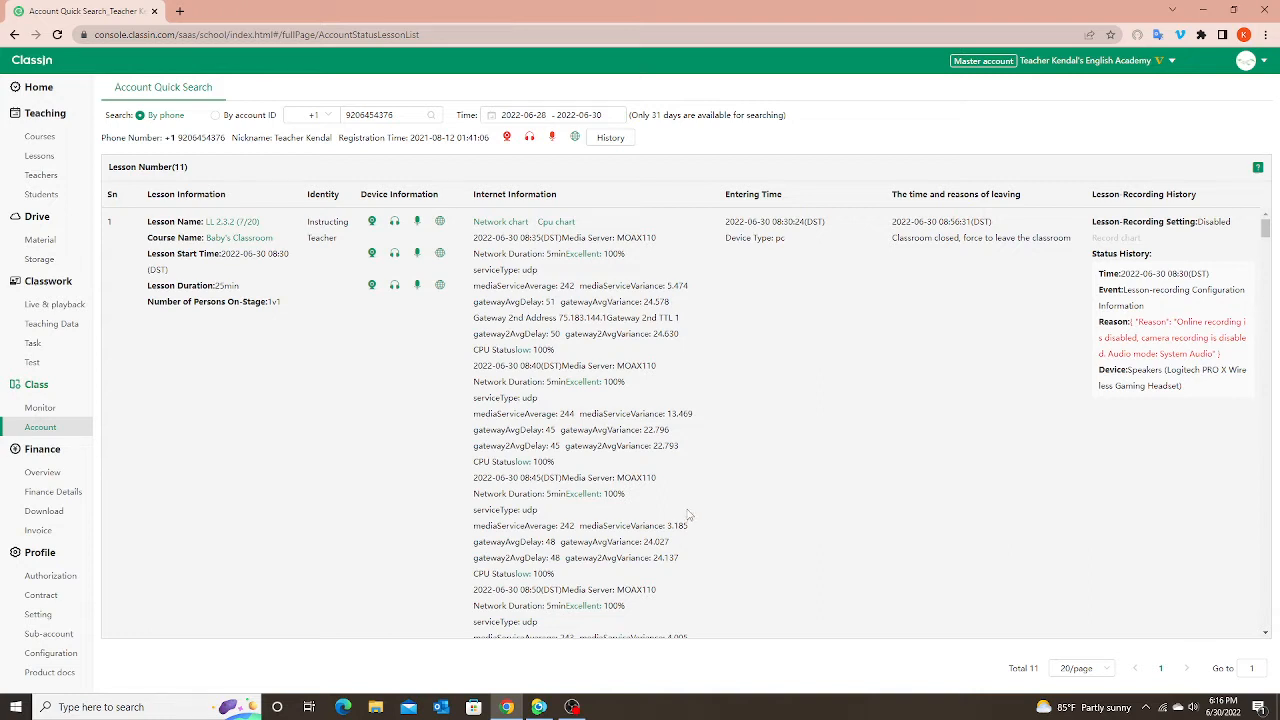
pyautogui.moveTo(700, 521)
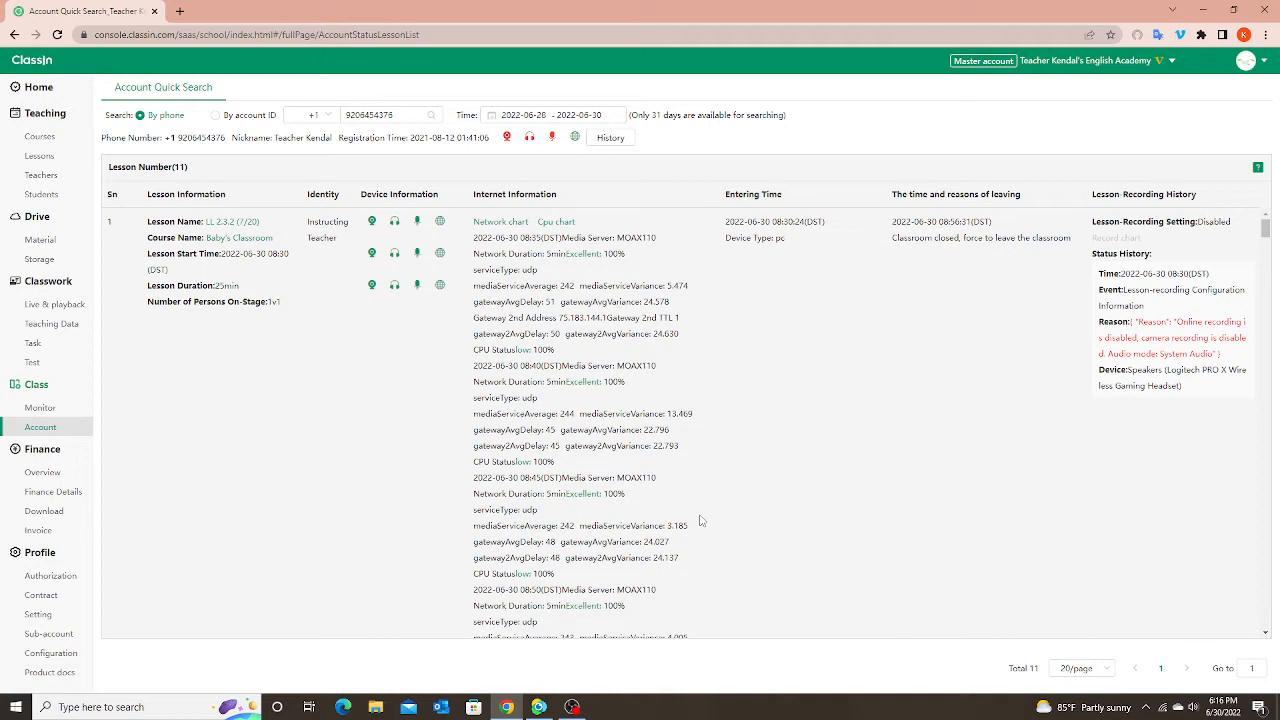
pyautogui.moveTo(700, 523)
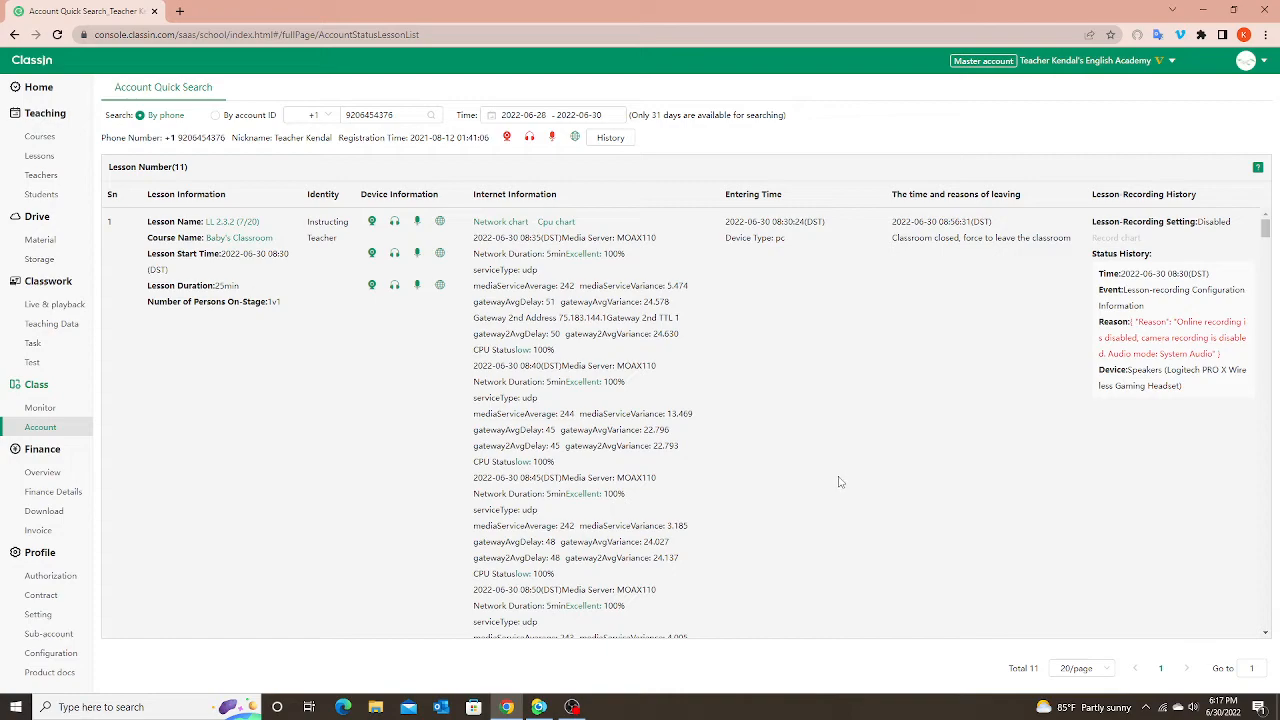
pyautogui.moveTo(837, 483)
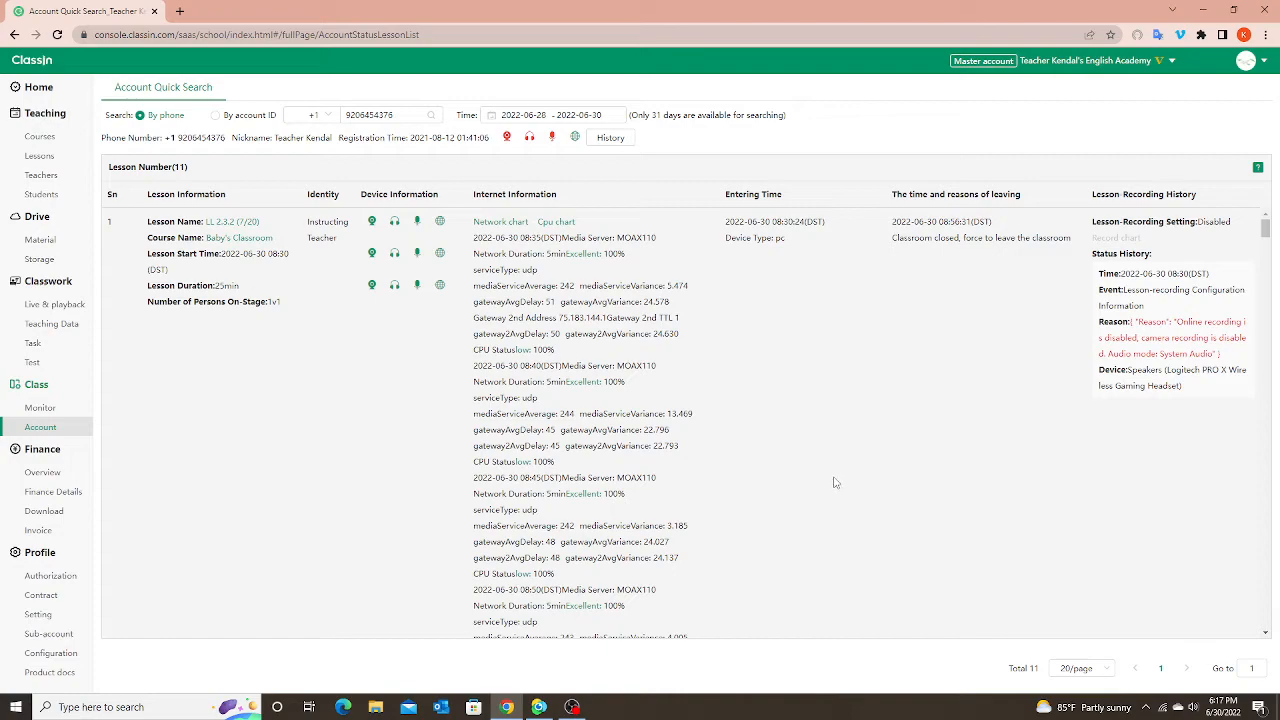
# Scroll the results down to lesson 4, LL 2.2.8 (3), and its network details
pyautogui.scroll(-3)
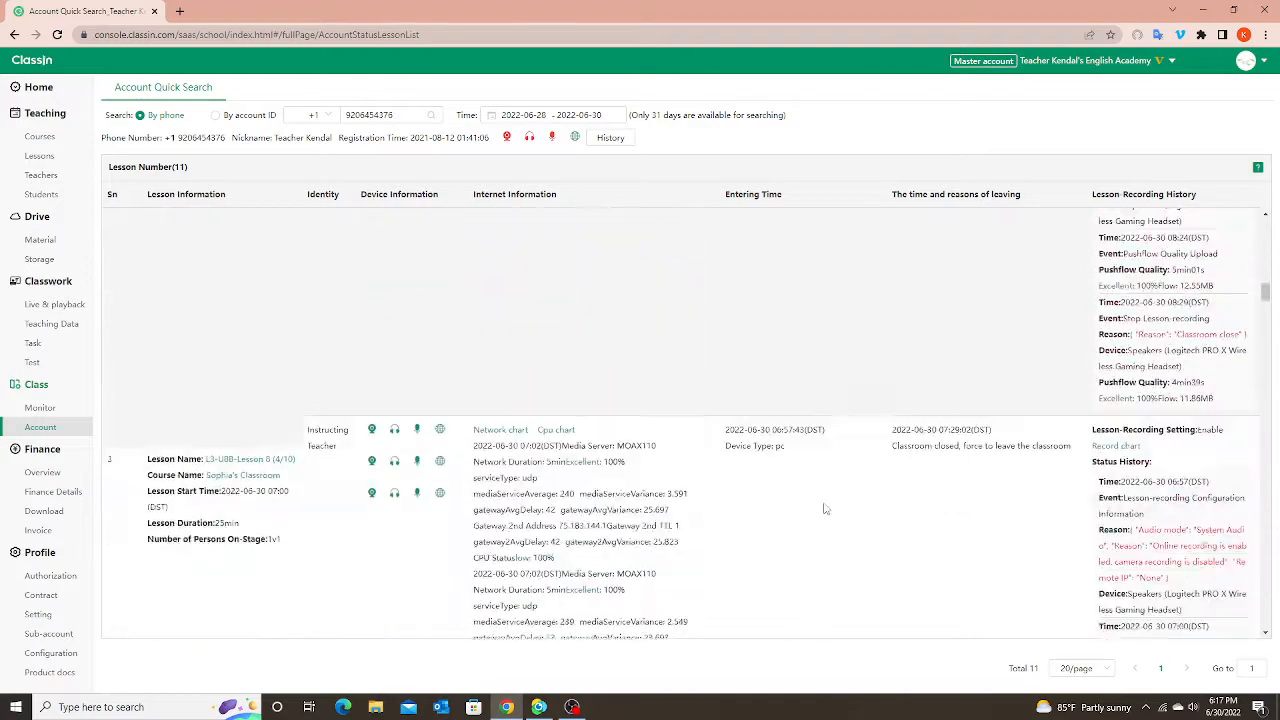
pyautogui.scroll(-3)
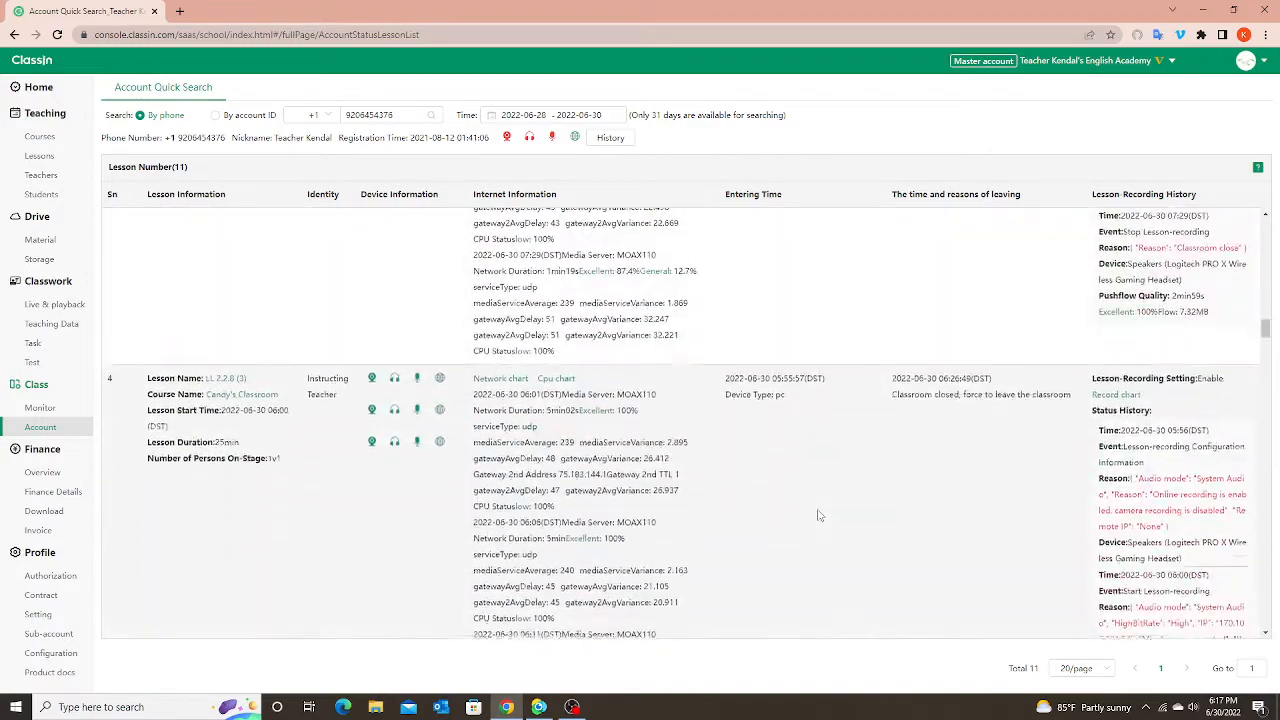
pyautogui.scroll(-3)
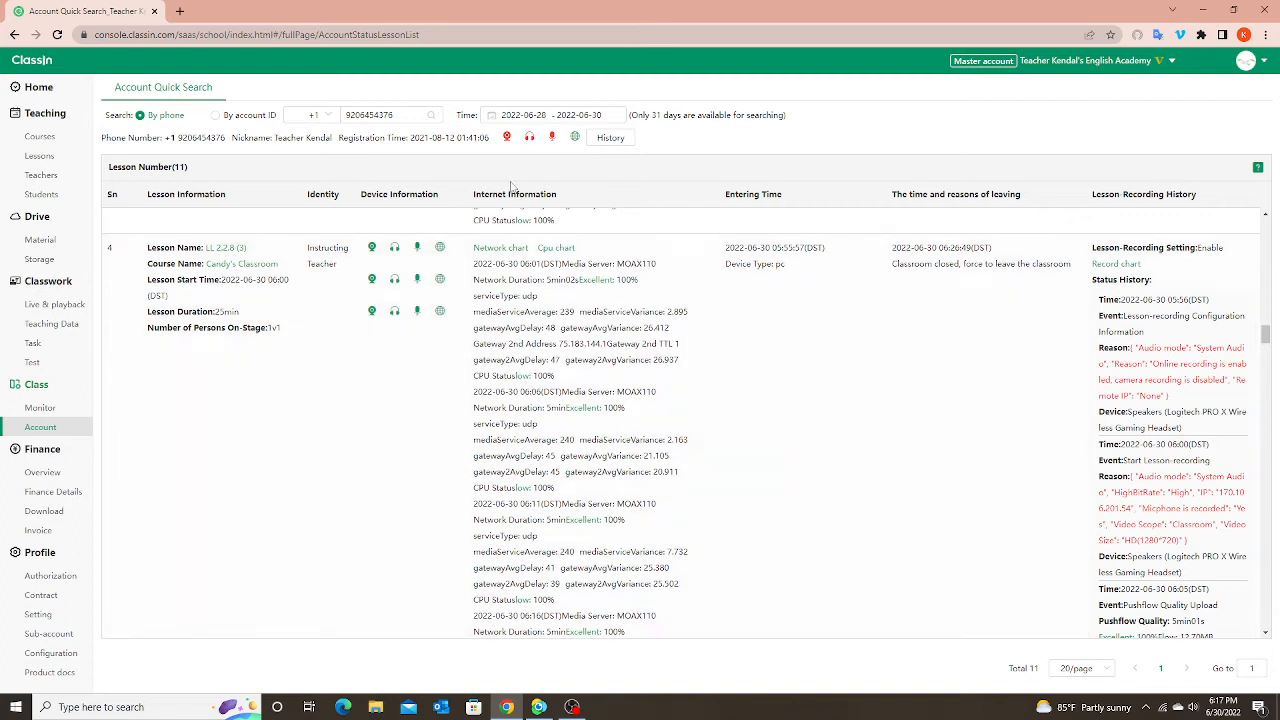
pyautogui.moveTo(520, 197)
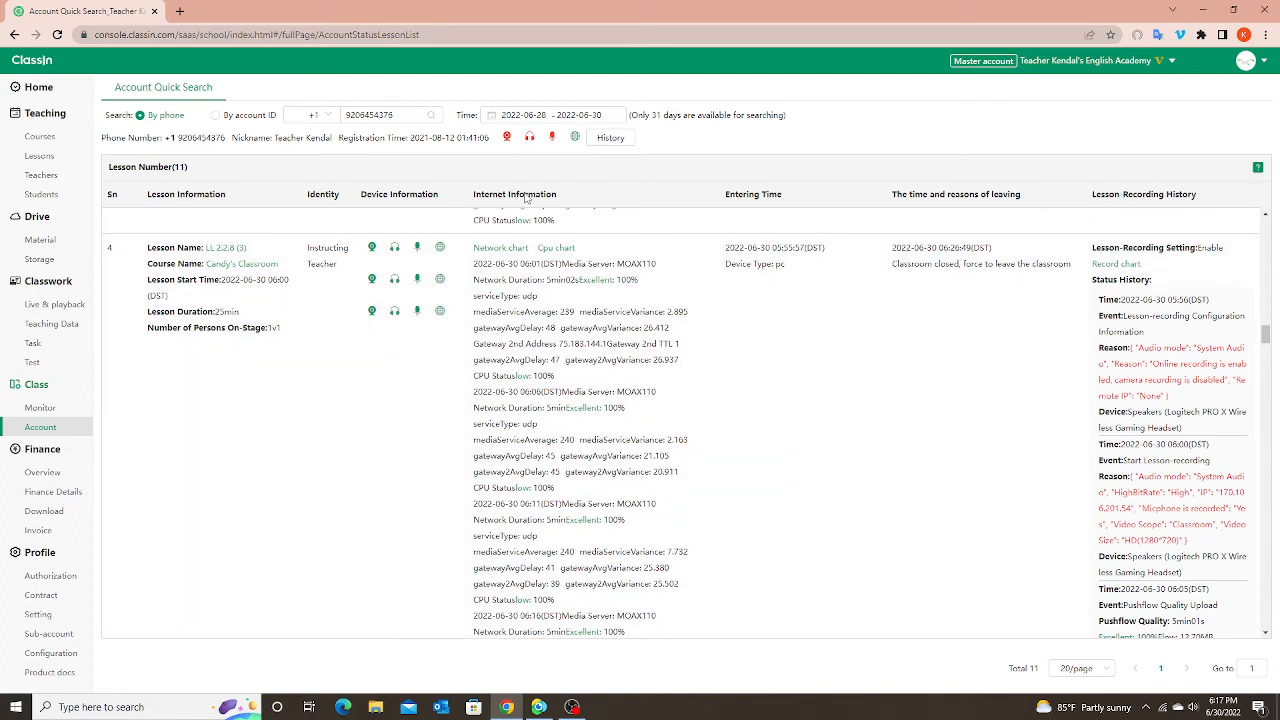
pyautogui.moveTo(760, 202)
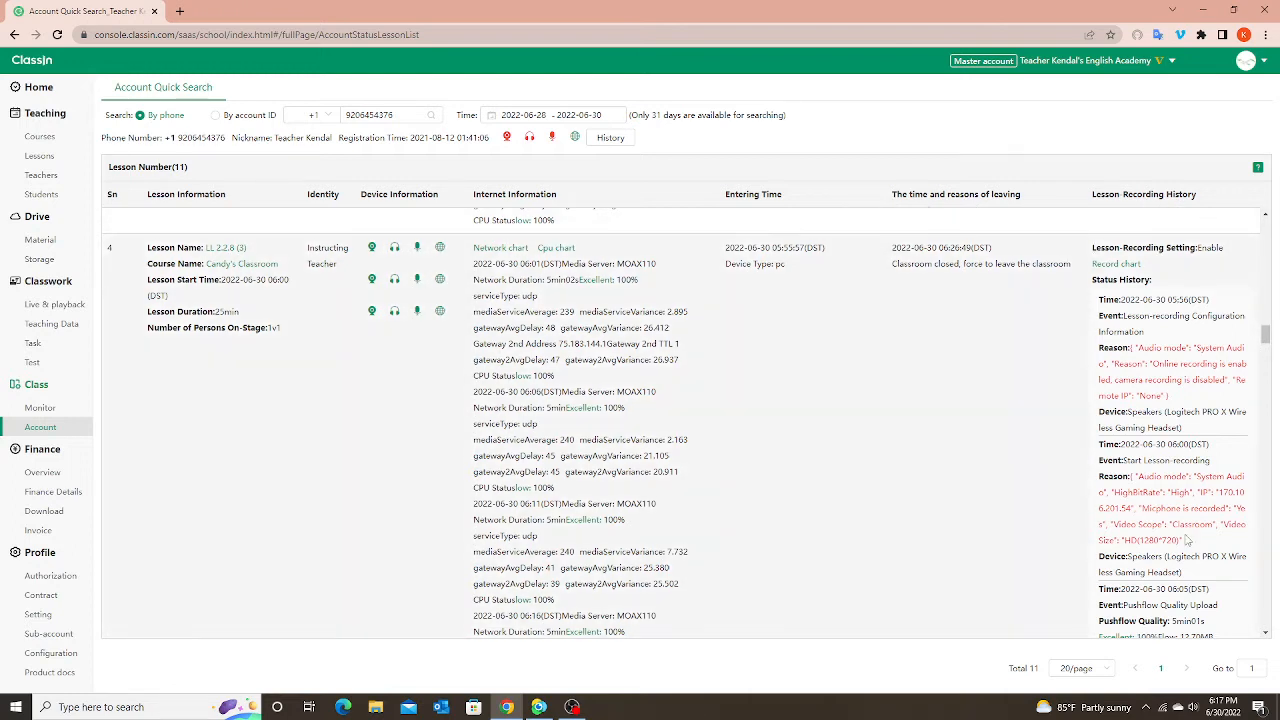
pyautogui.moveTo(820, 430)
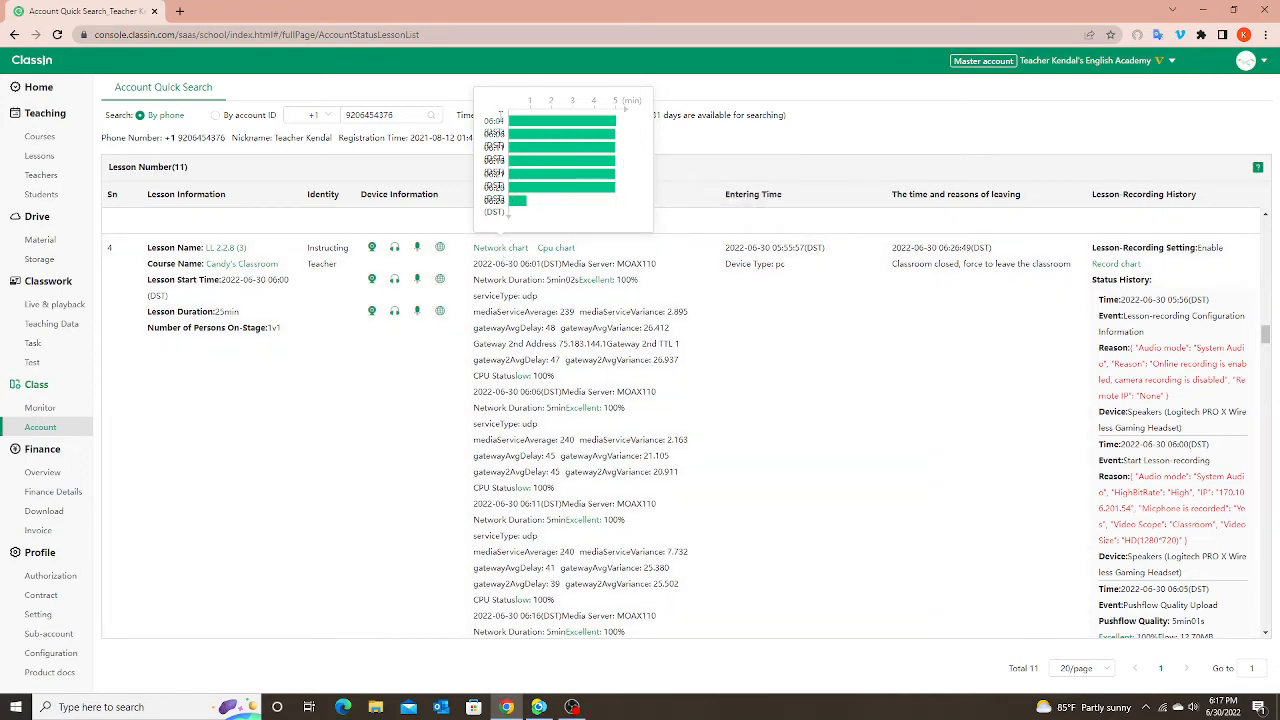
pyautogui.moveTo(520, 156)
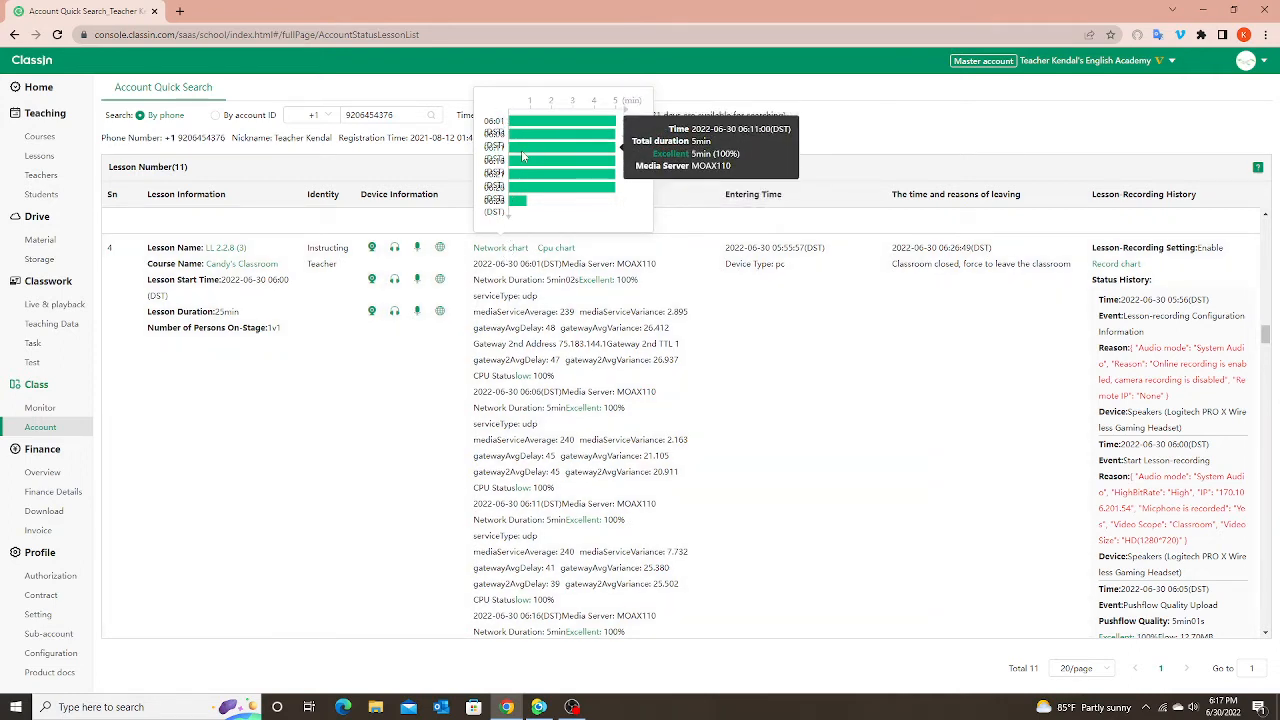
pyautogui.moveTo(519, 207)
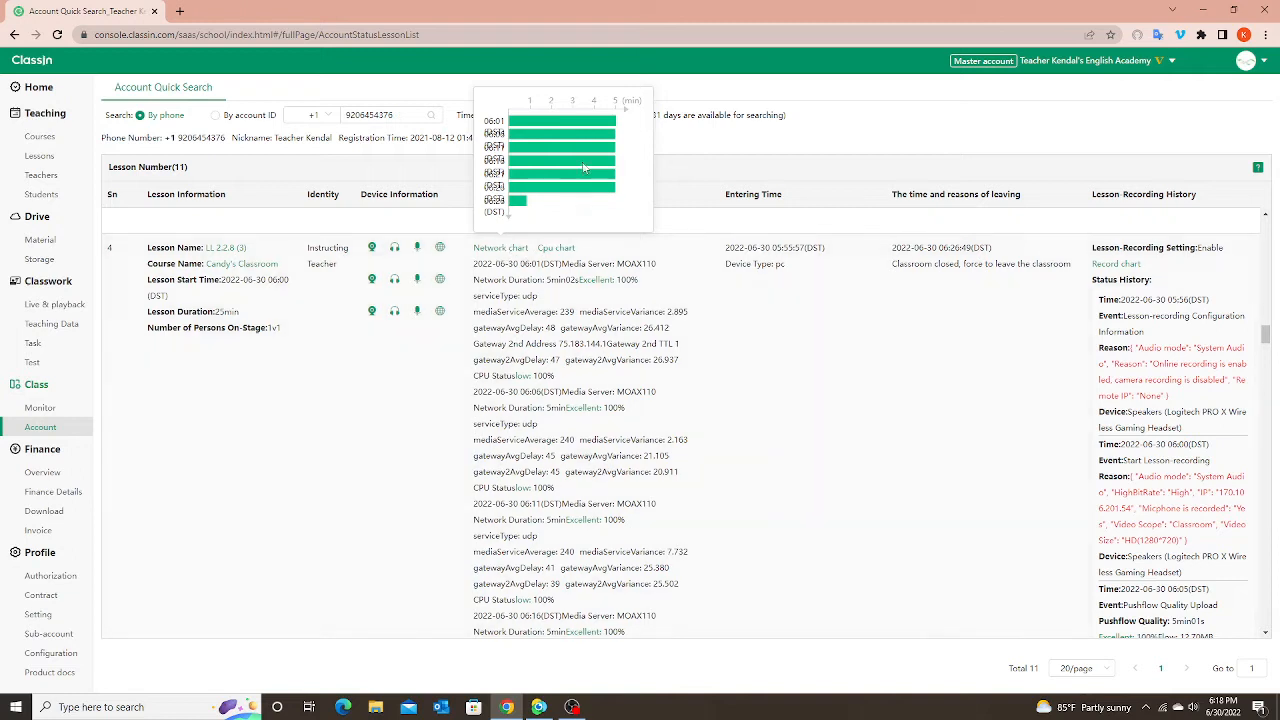
pyautogui.moveTo(590, 147)
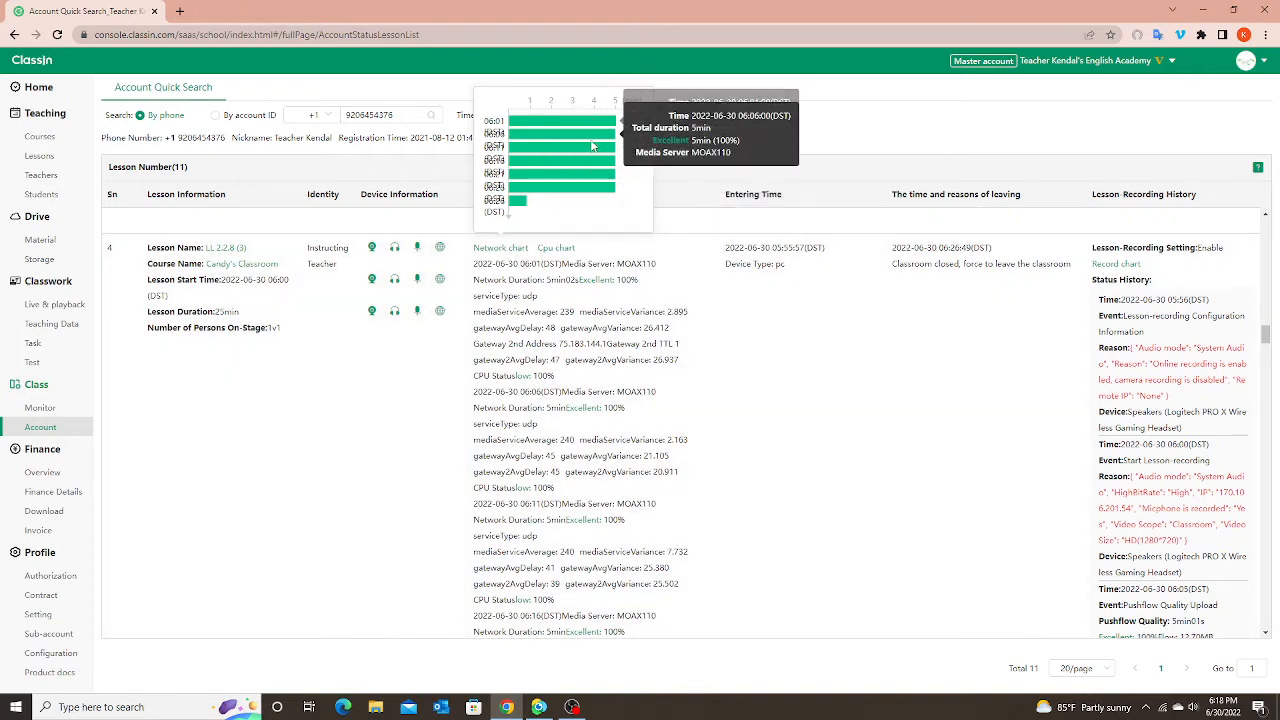
pyautogui.moveTo(517, 200)
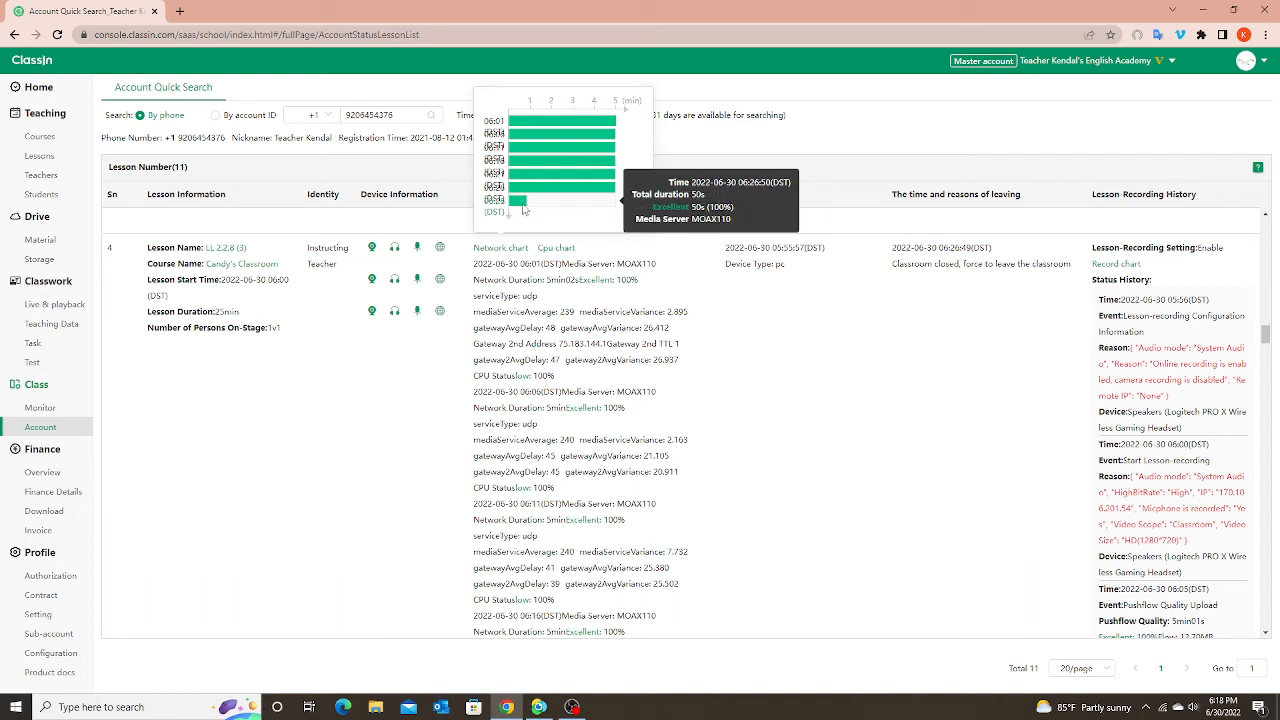
pyautogui.moveTo(522, 208)
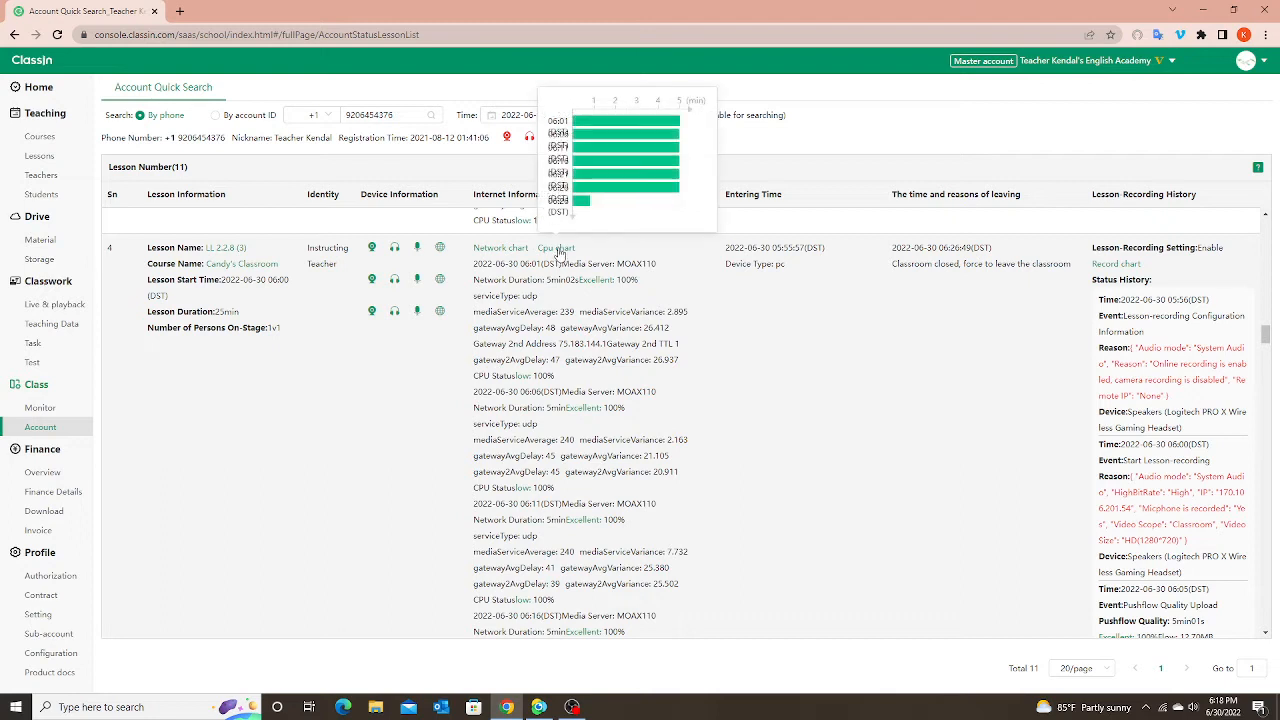
pyautogui.moveTo(643, 124)
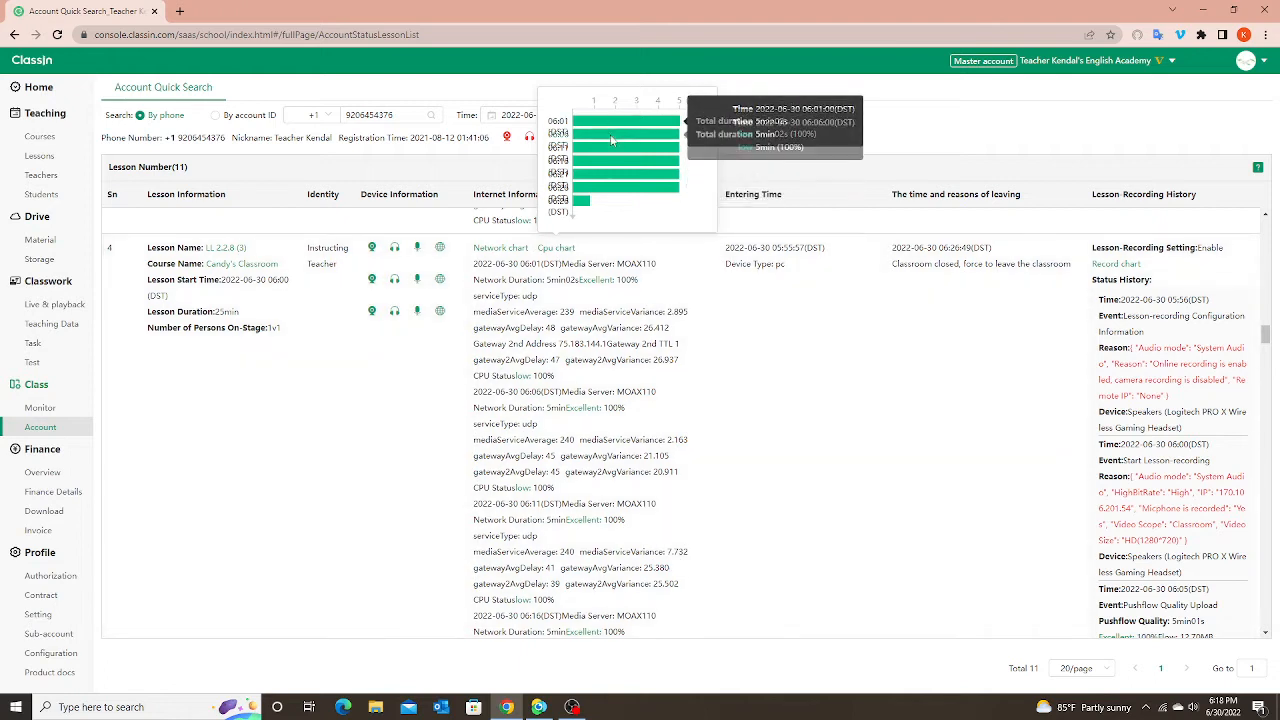
pyautogui.moveTo(560, 303)
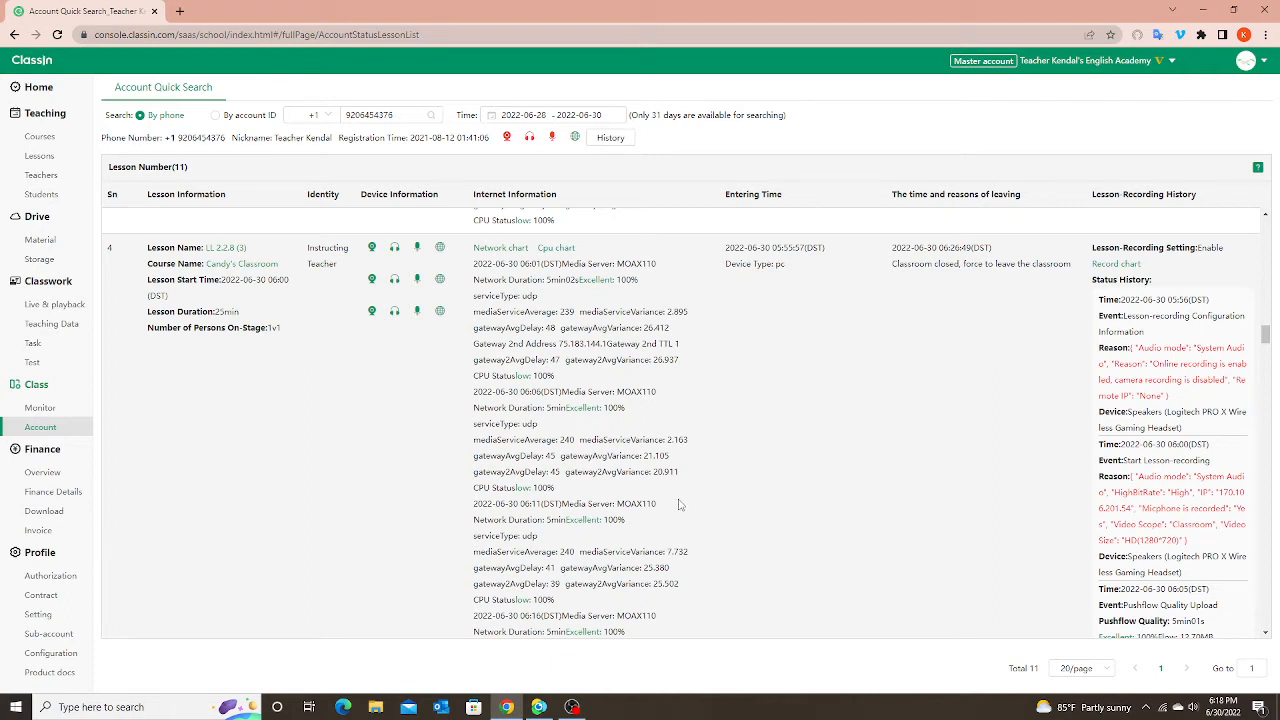
# Scroll to lesson 3's Cpu chart in Sophia's Classroom to read interval CPU usage
pyautogui.scroll(-3)
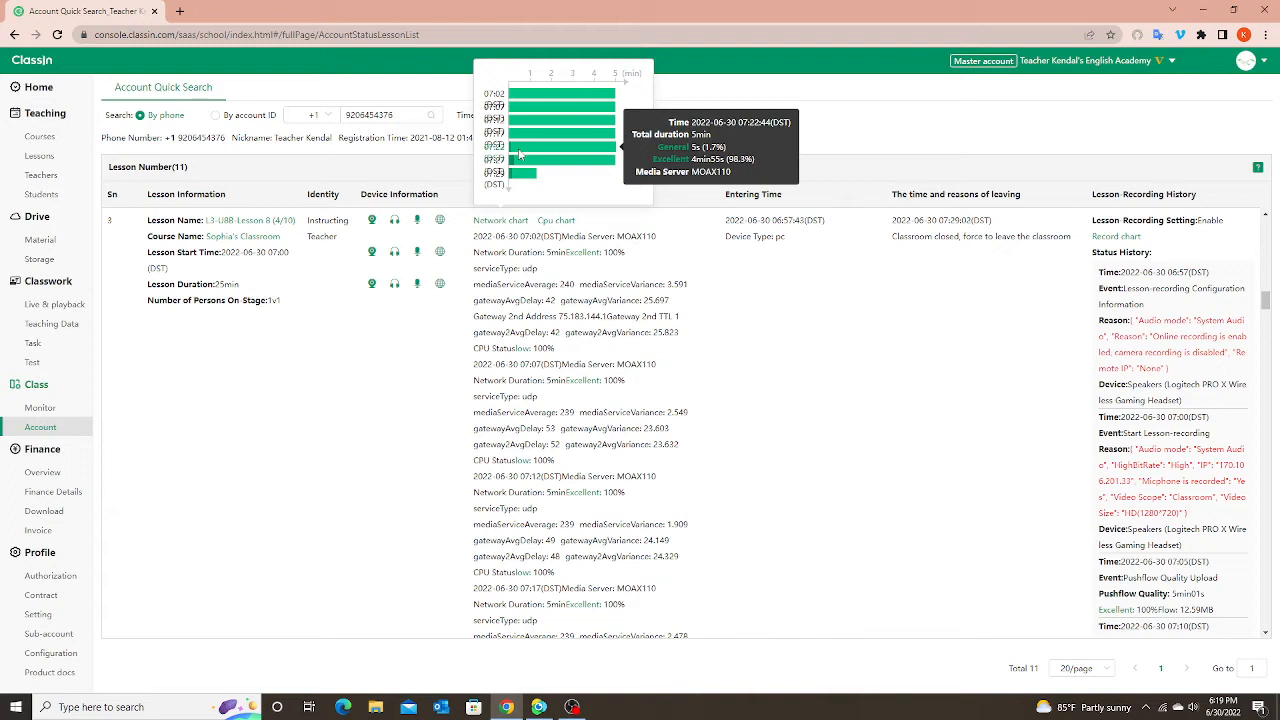
pyautogui.moveTo(518, 154)
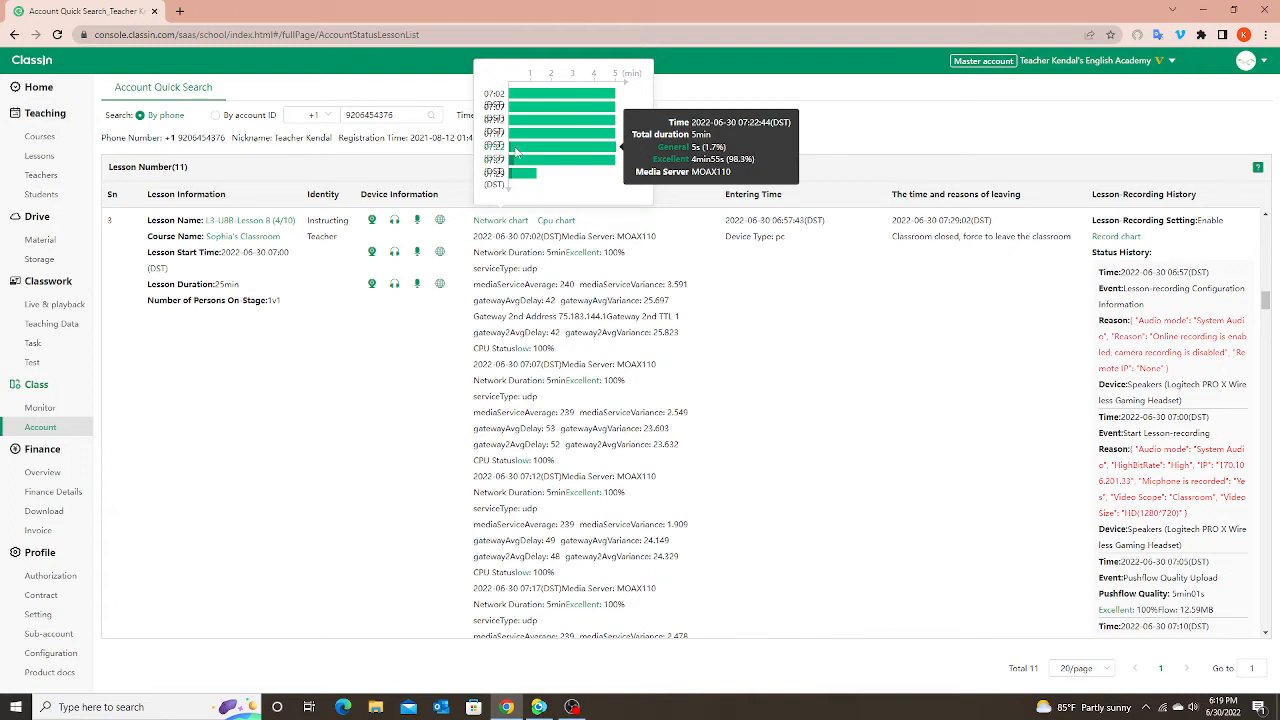
pyautogui.moveTo(515, 160)
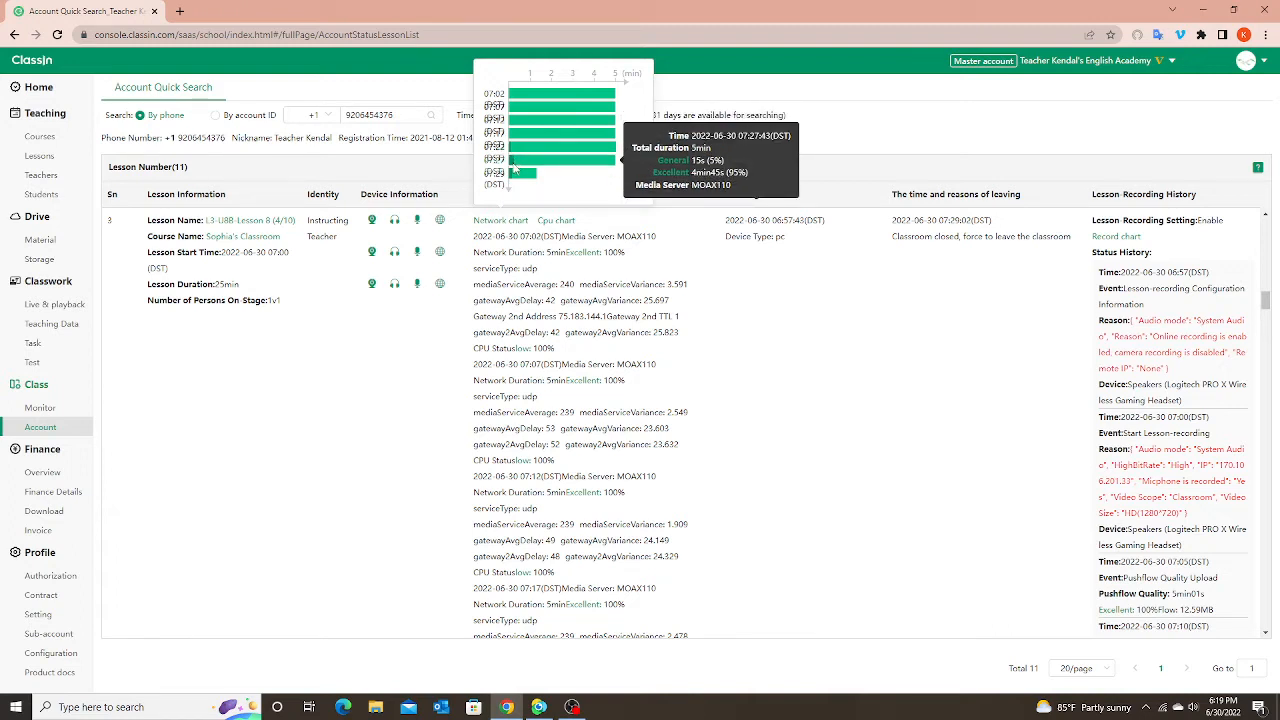
pyautogui.moveTo(531, 176)
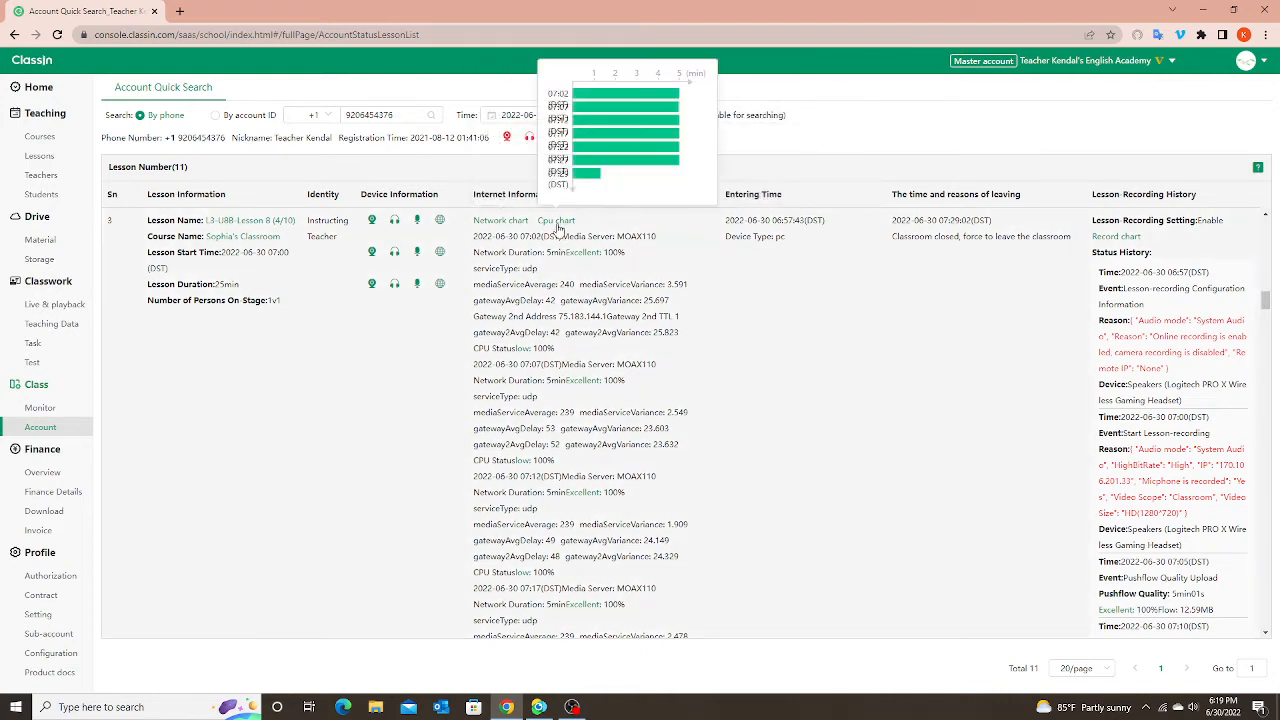
pyautogui.moveTo(587, 173)
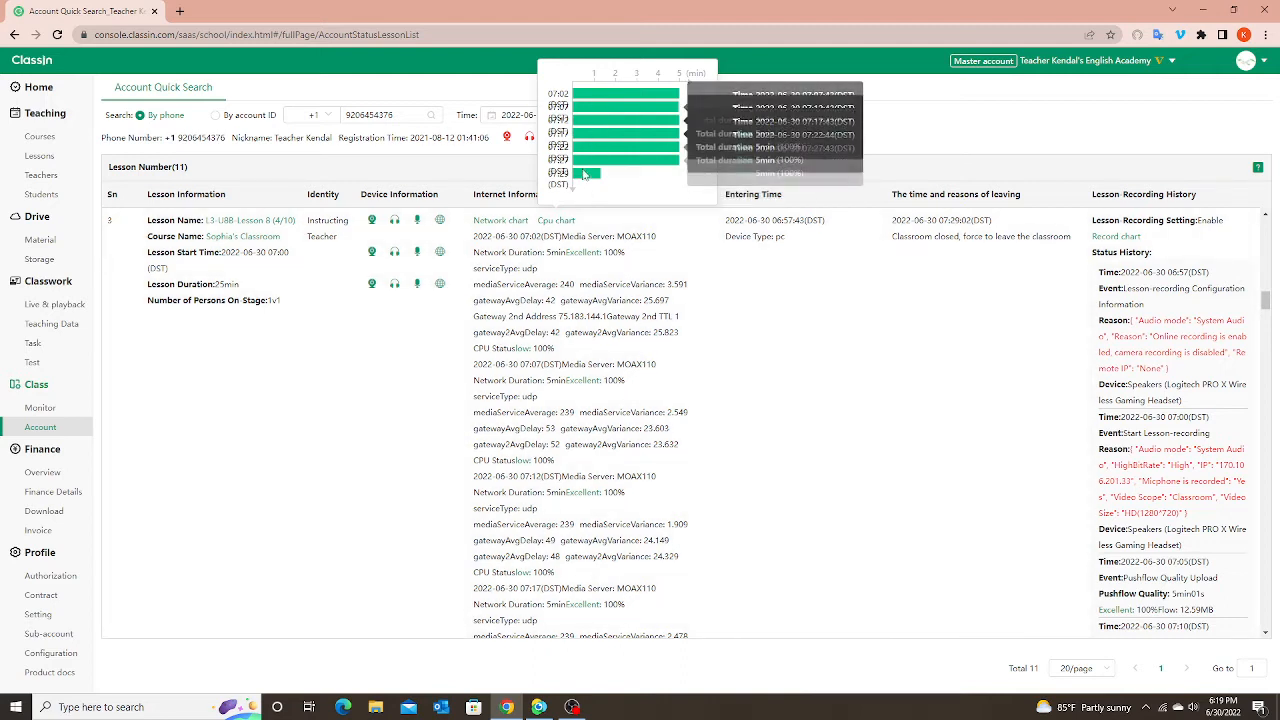
pyautogui.moveTo(753, 479)
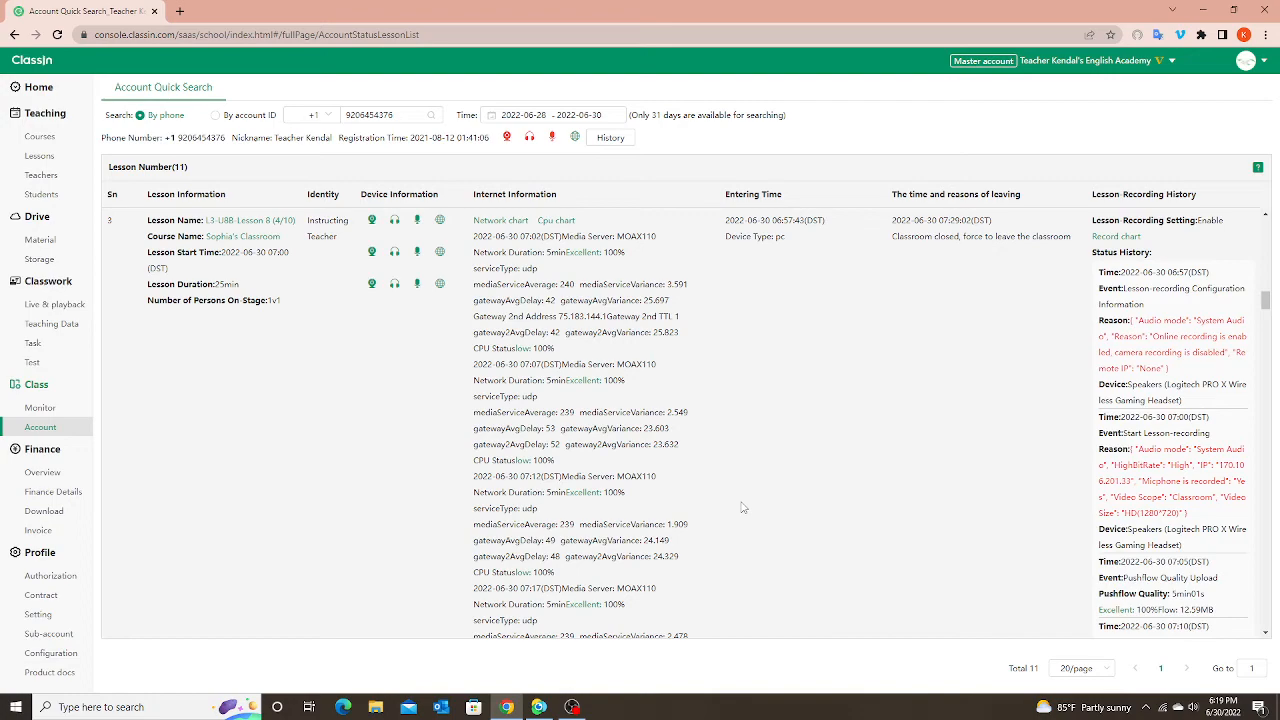
# Scroll to lesson 2 in Owen's Classroom with its internet and device details
pyautogui.scroll(-3)
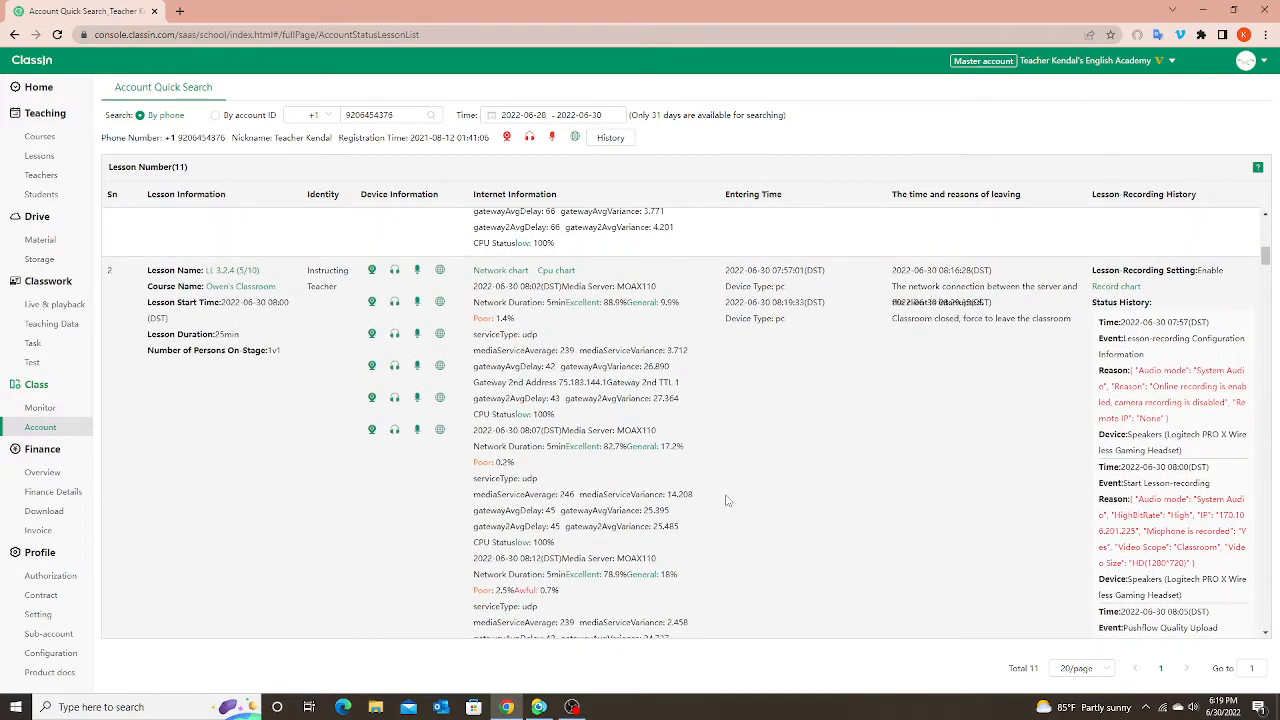
pyautogui.scroll(-3)
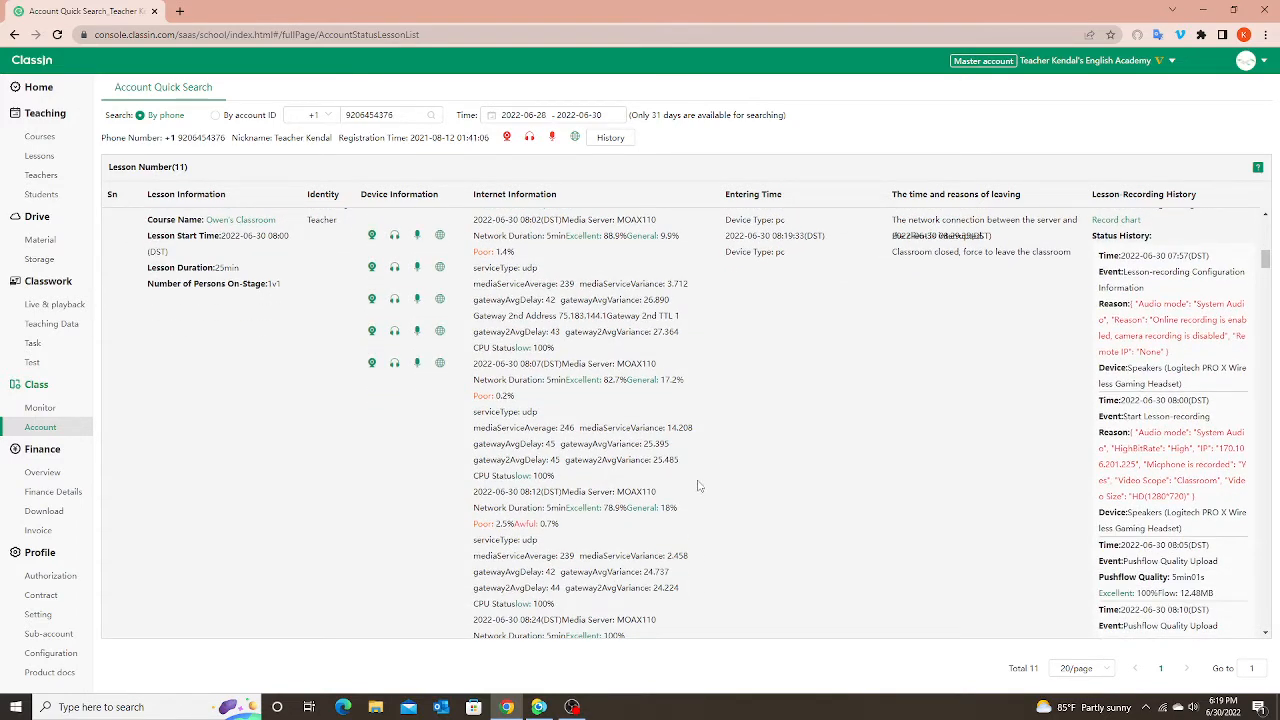
pyautogui.moveTo(690, 476)
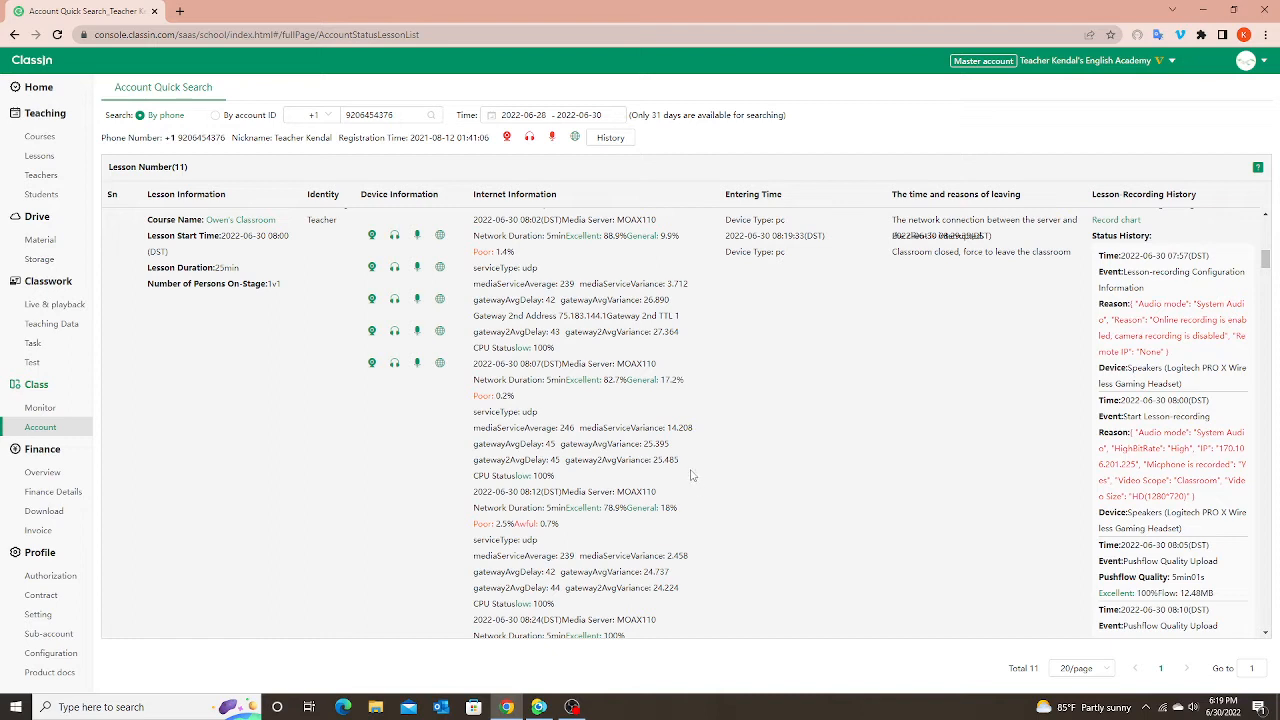
pyautogui.moveTo(684, 477)
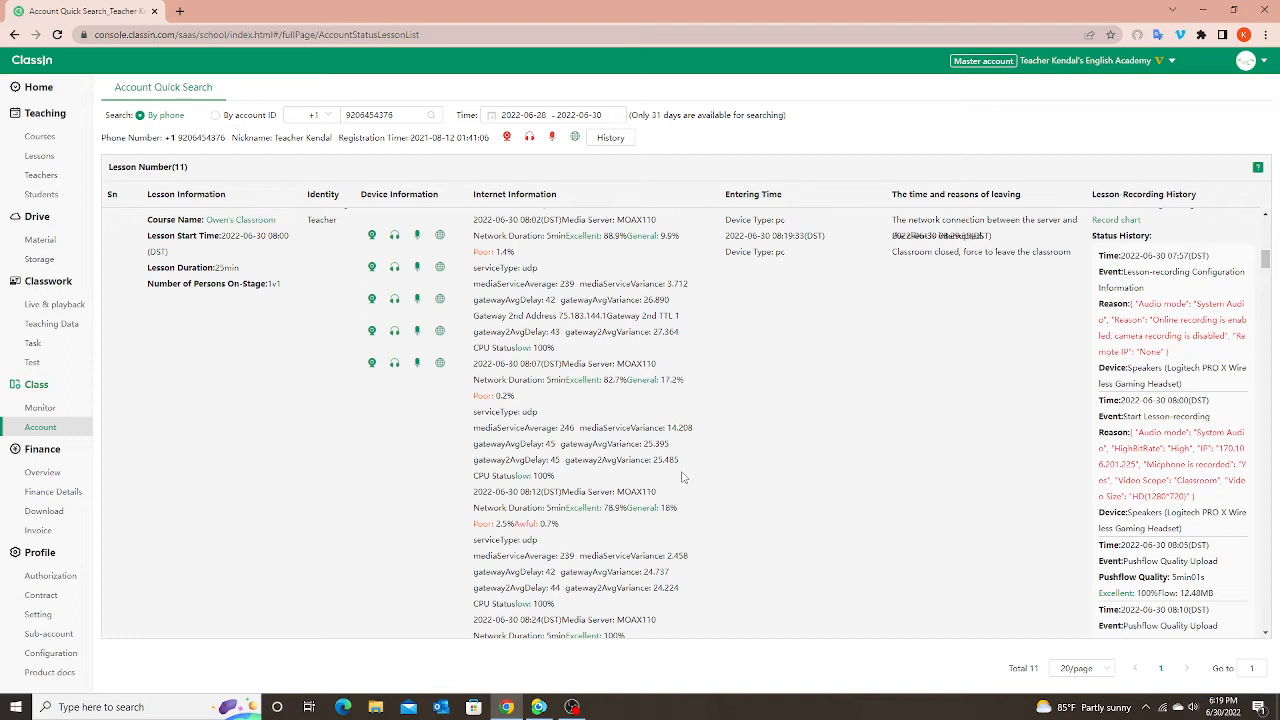
pyautogui.moveTo(722, 510)
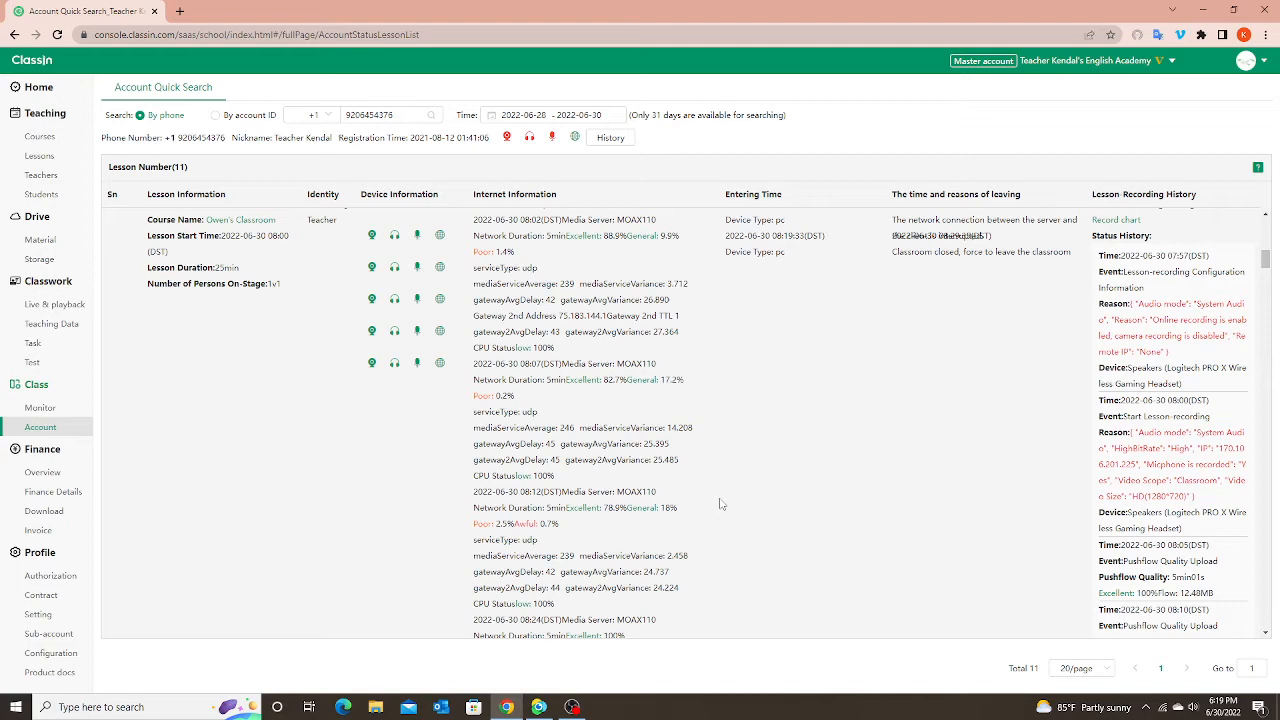
pyautogui.moveTo(721, 503)
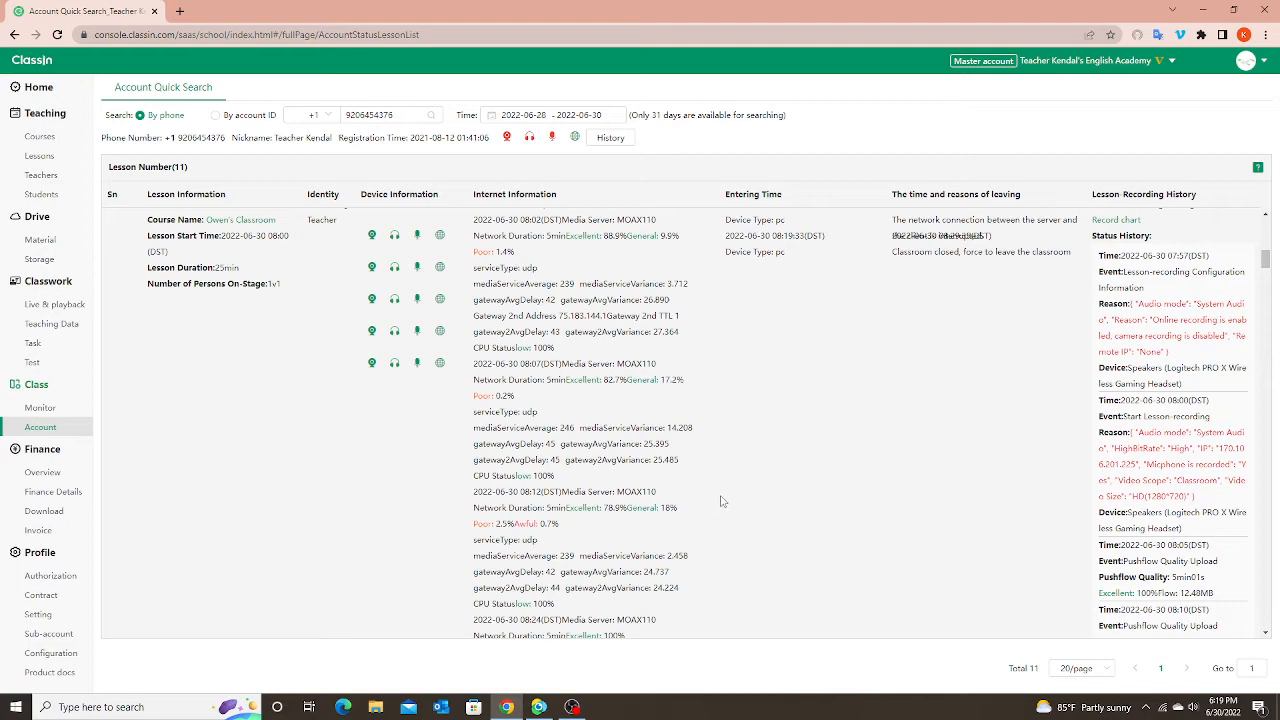
# Scroll to lesson 2's Network chart to inspect the 08:12 interval breakdown
pyautogui.scroll(-3)
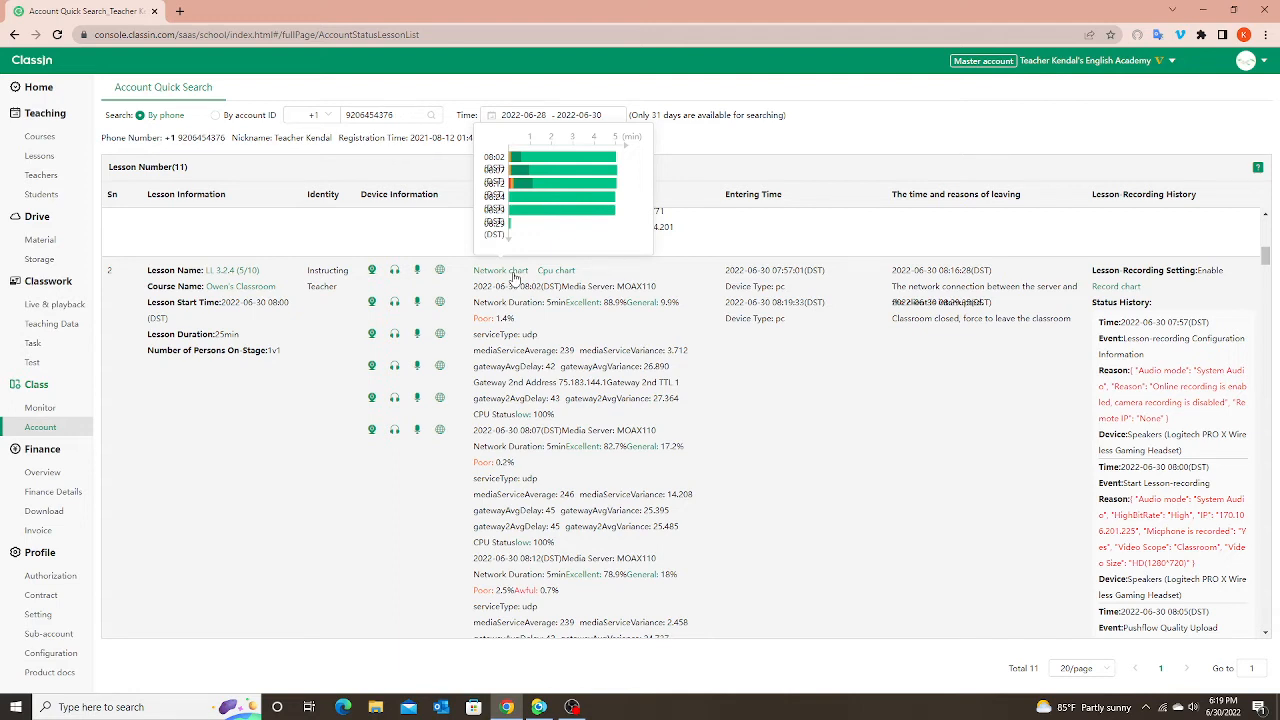
pyautogui.moveTo(520, 170)
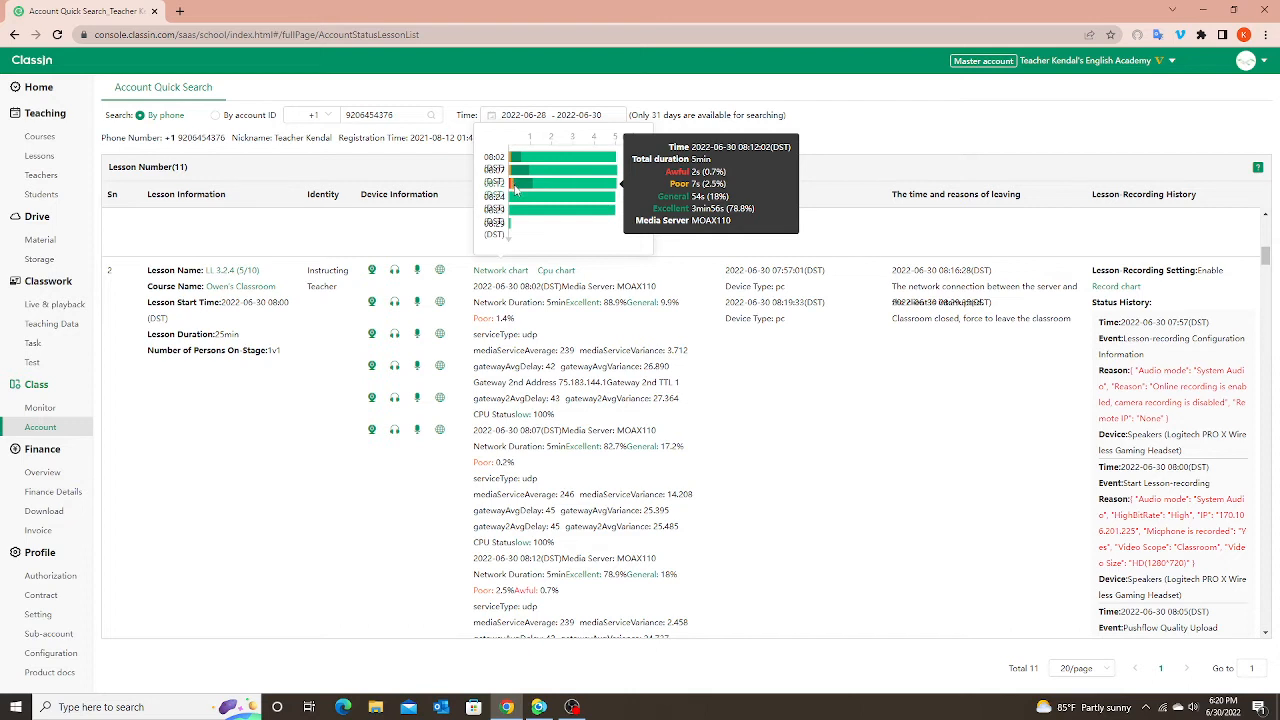
pyautogui.moveTo(520, 168)
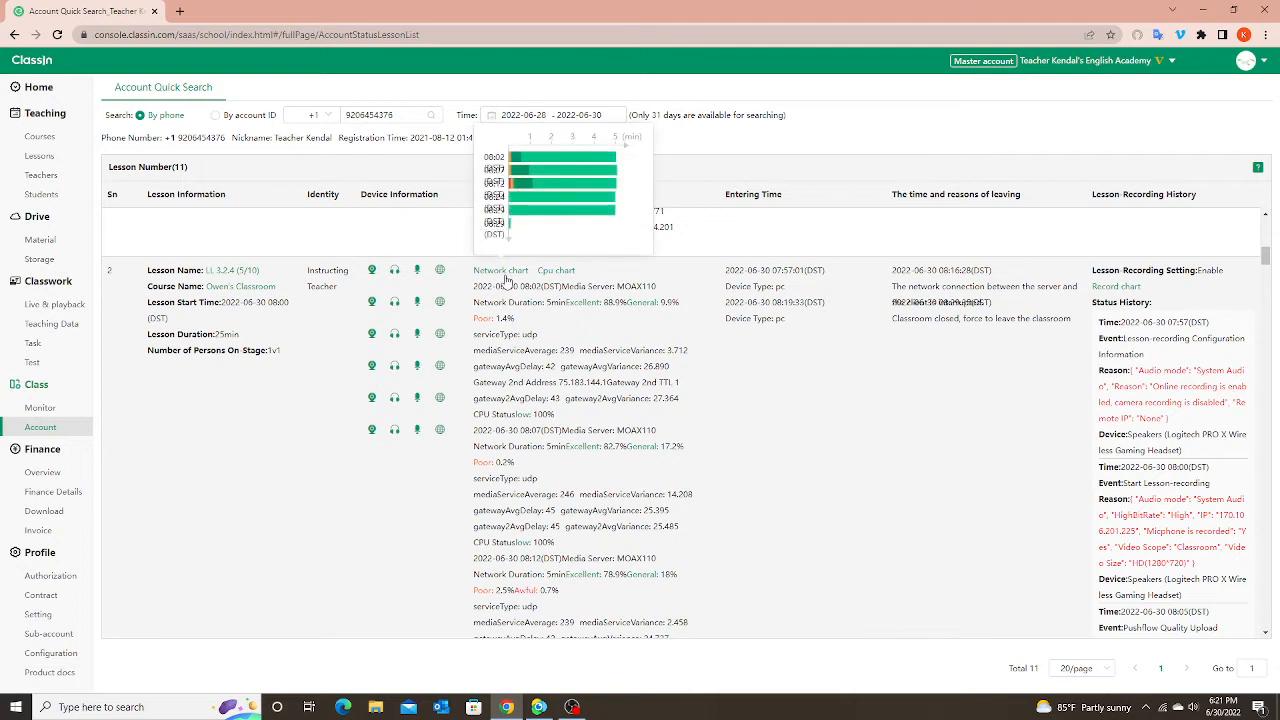
pyautogui.moveTo(506, 282)
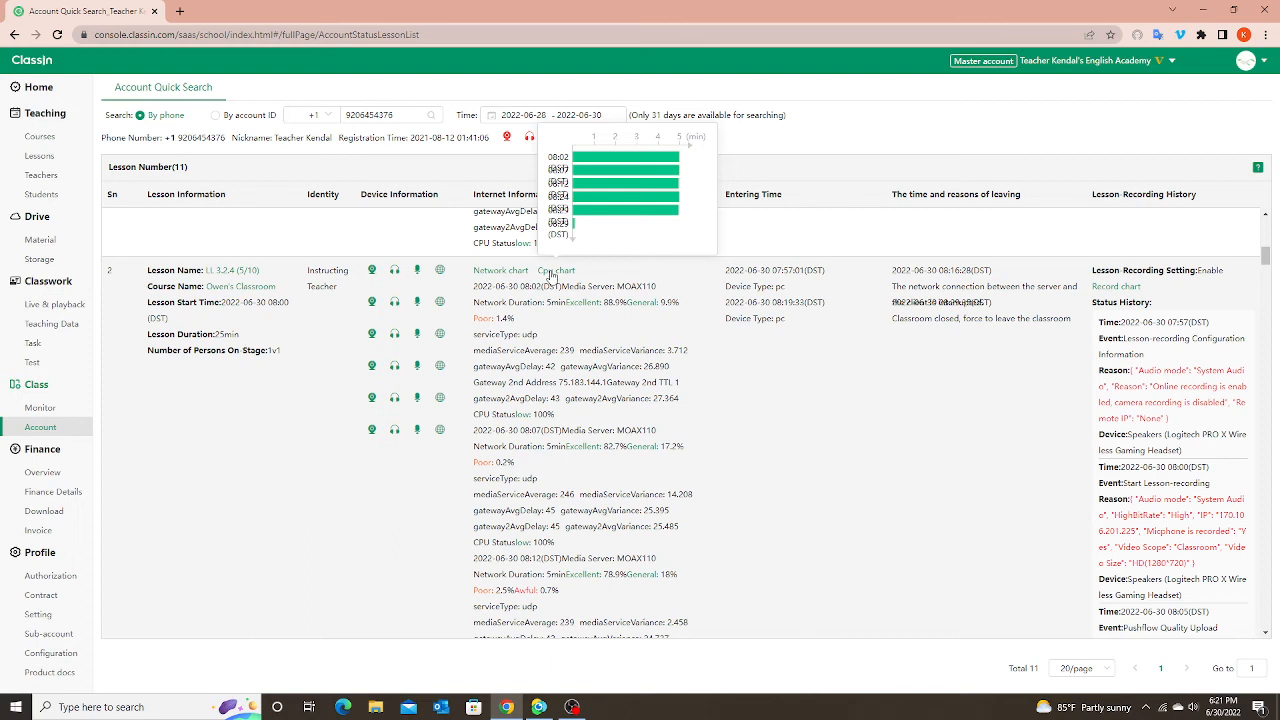
pyautogui.moveTo(636, 207)
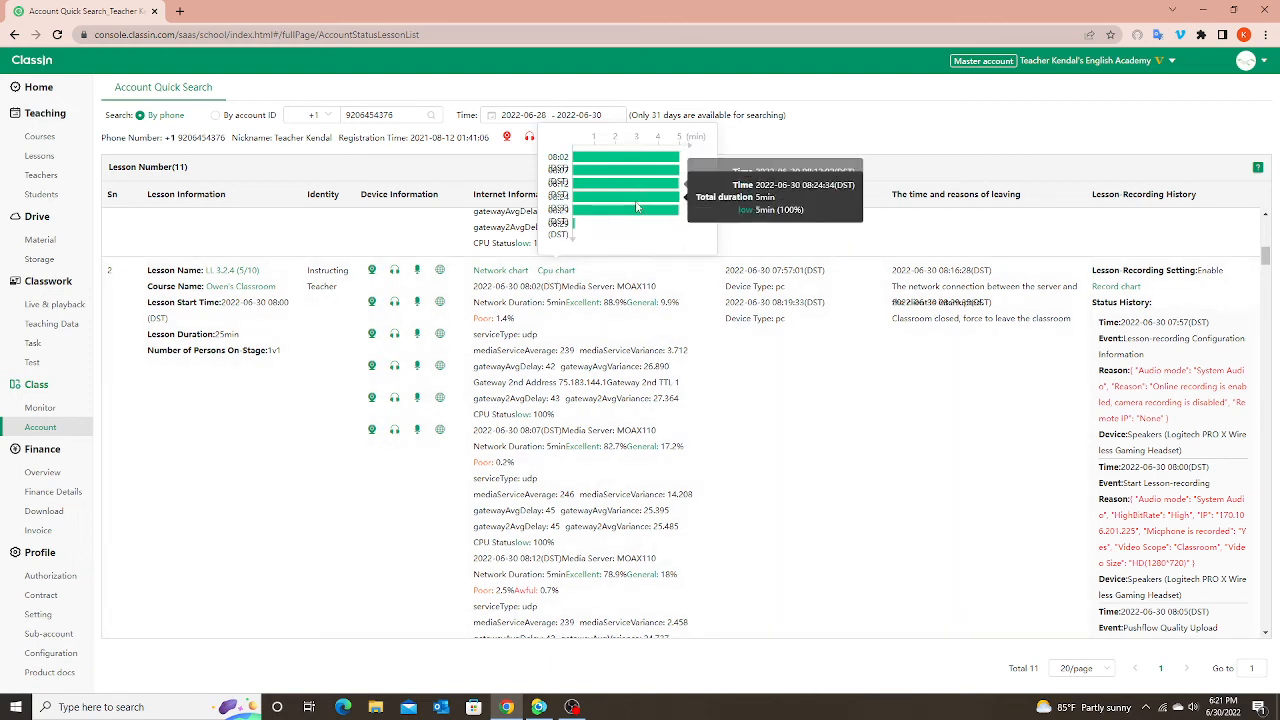
pyautogui.moveTo(627, 166)
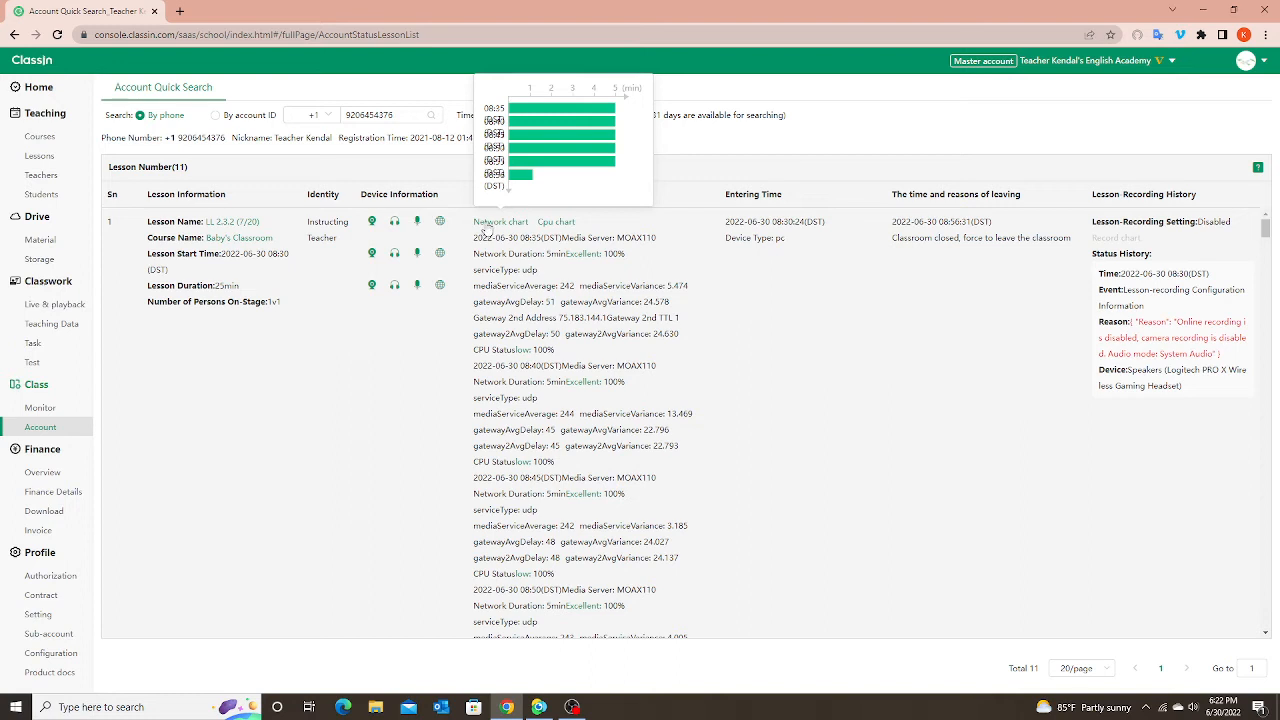
pyautogui.moveTo(553, 108)
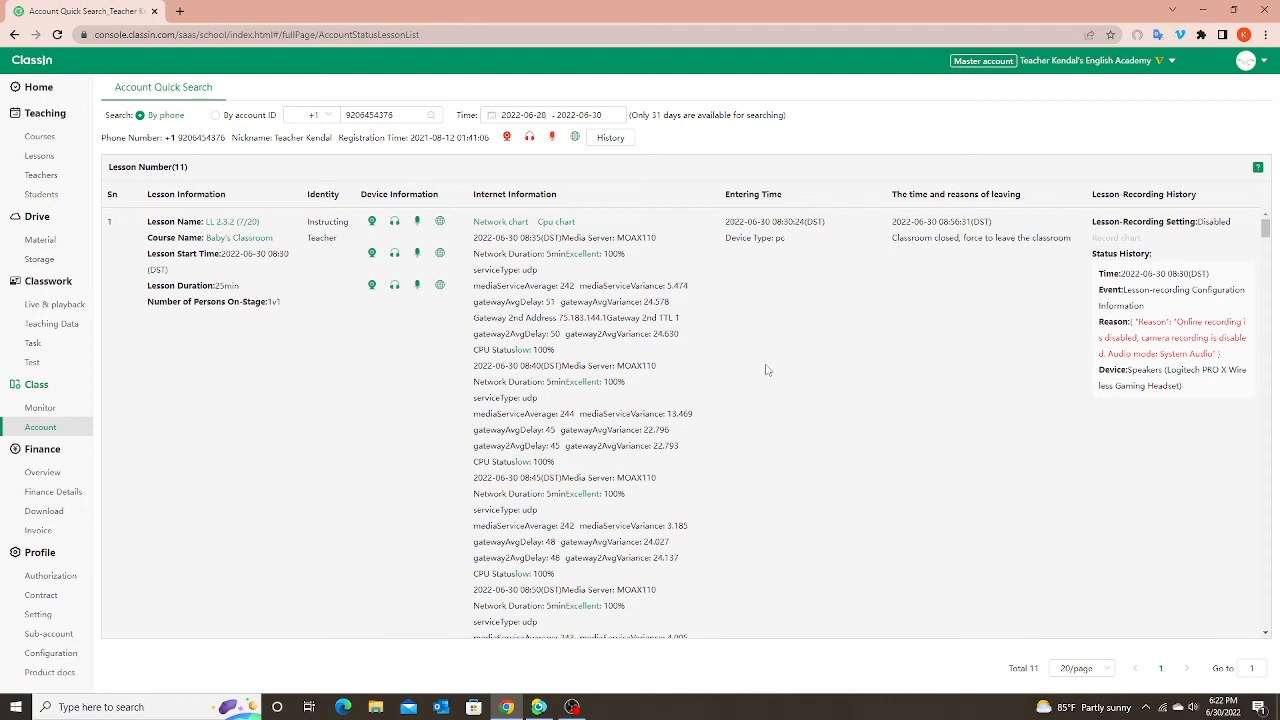
pyautogui.moveTo(779, 372)
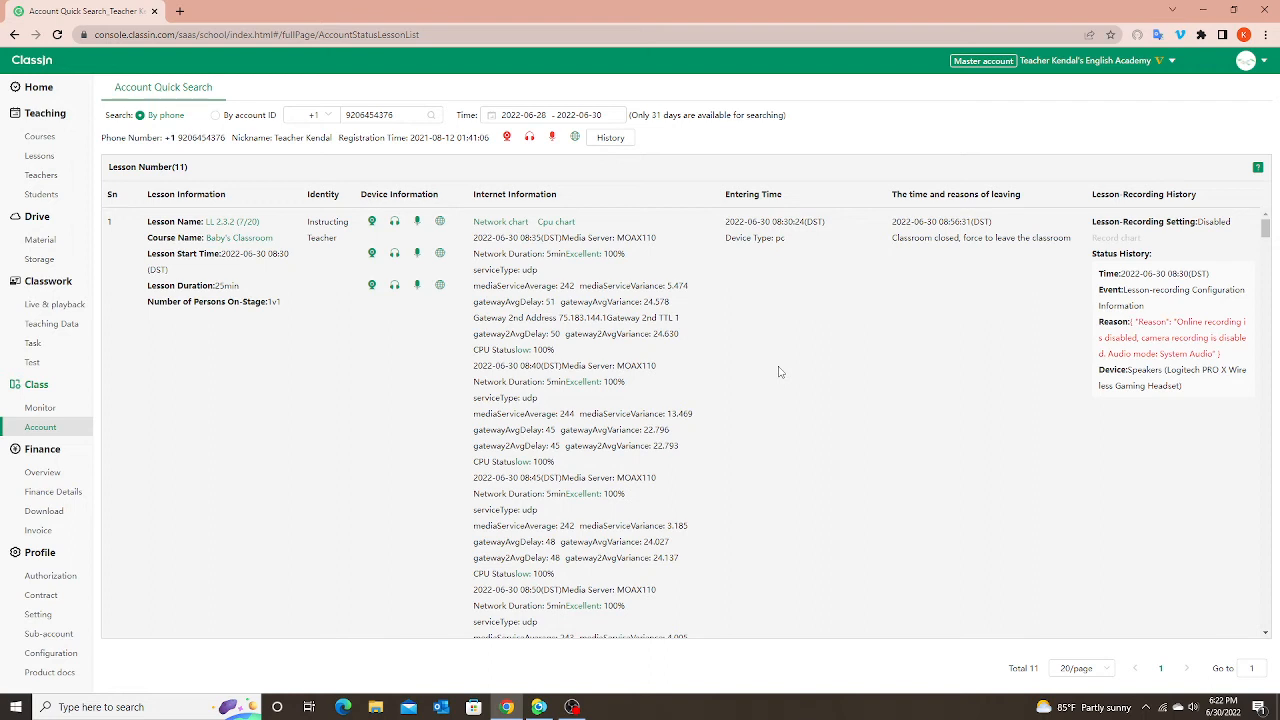
pyautogui.moveTo(461, 477)
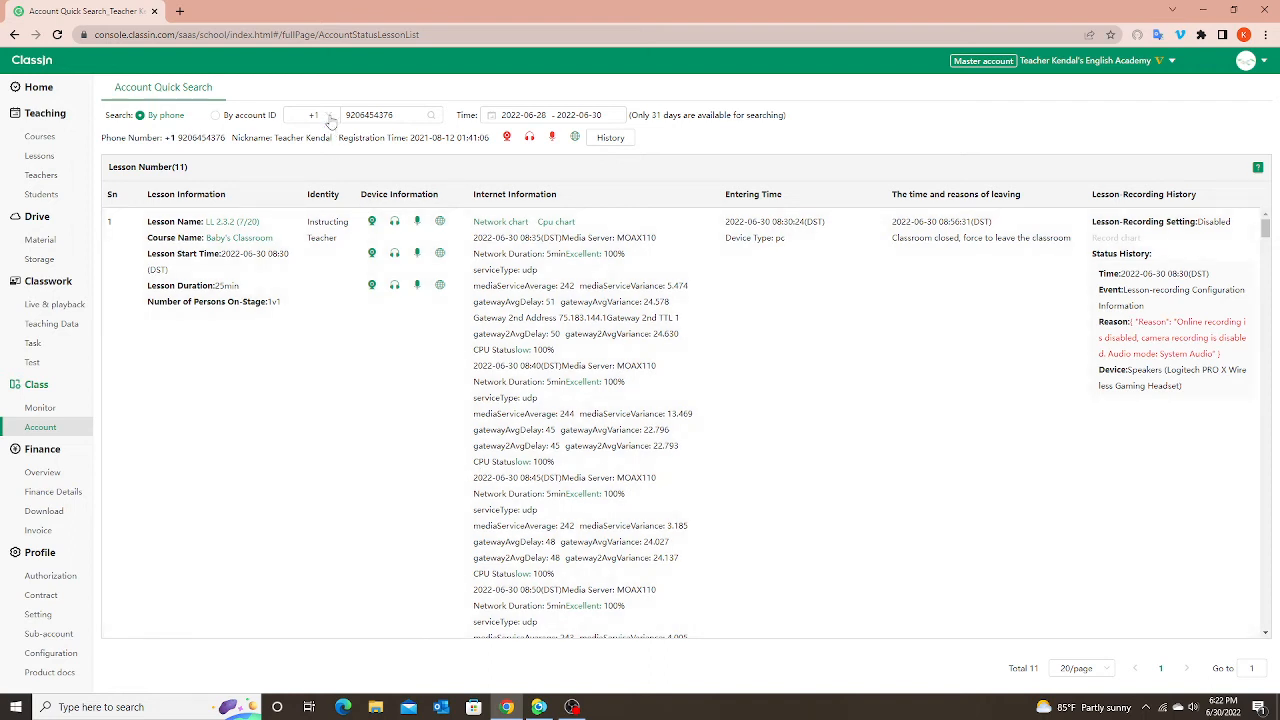
pyautogui.click(330, 115)
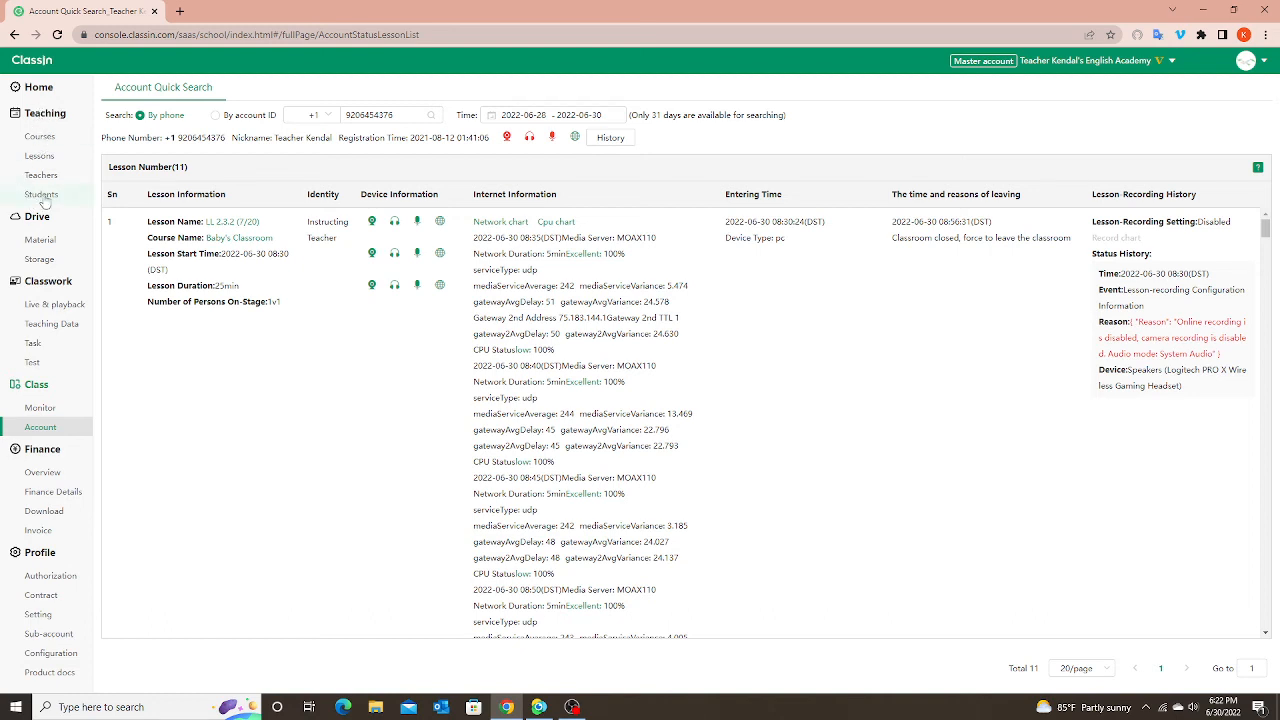
pyautogui.moveTo(44, 202)
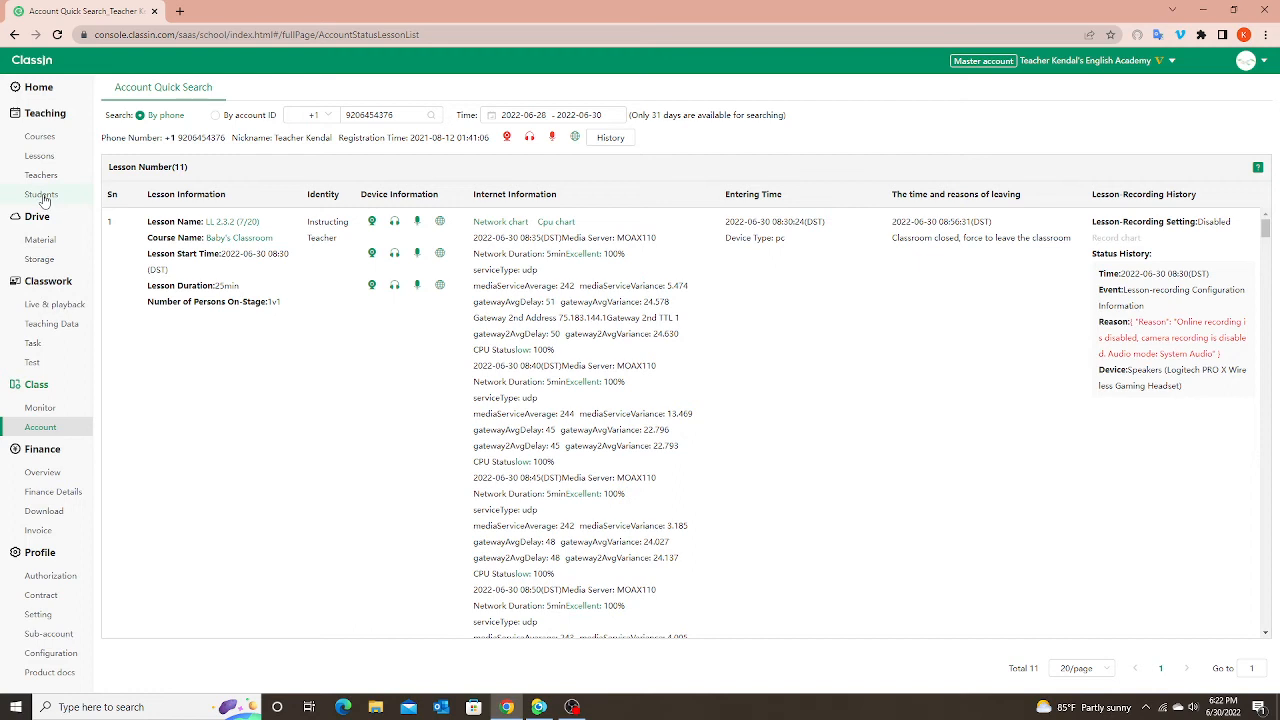
pyautogui.moveTo(174, 118)
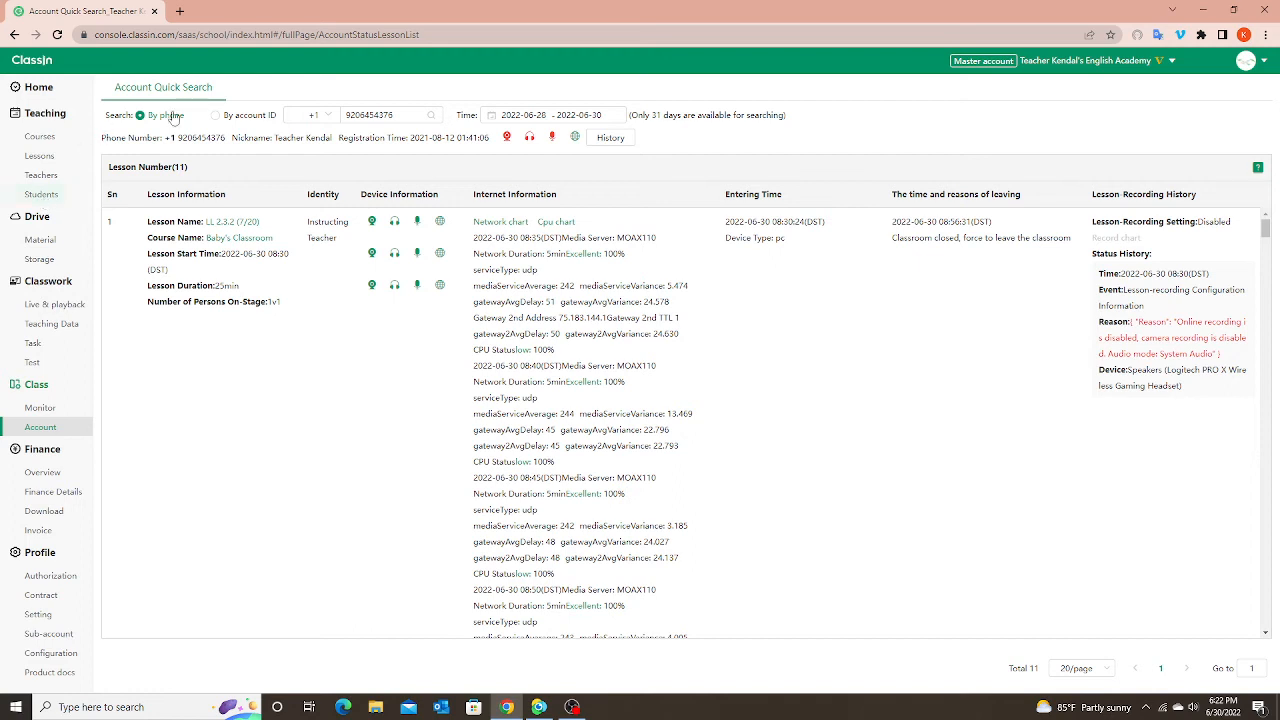
pyautogui.click(320, 114)
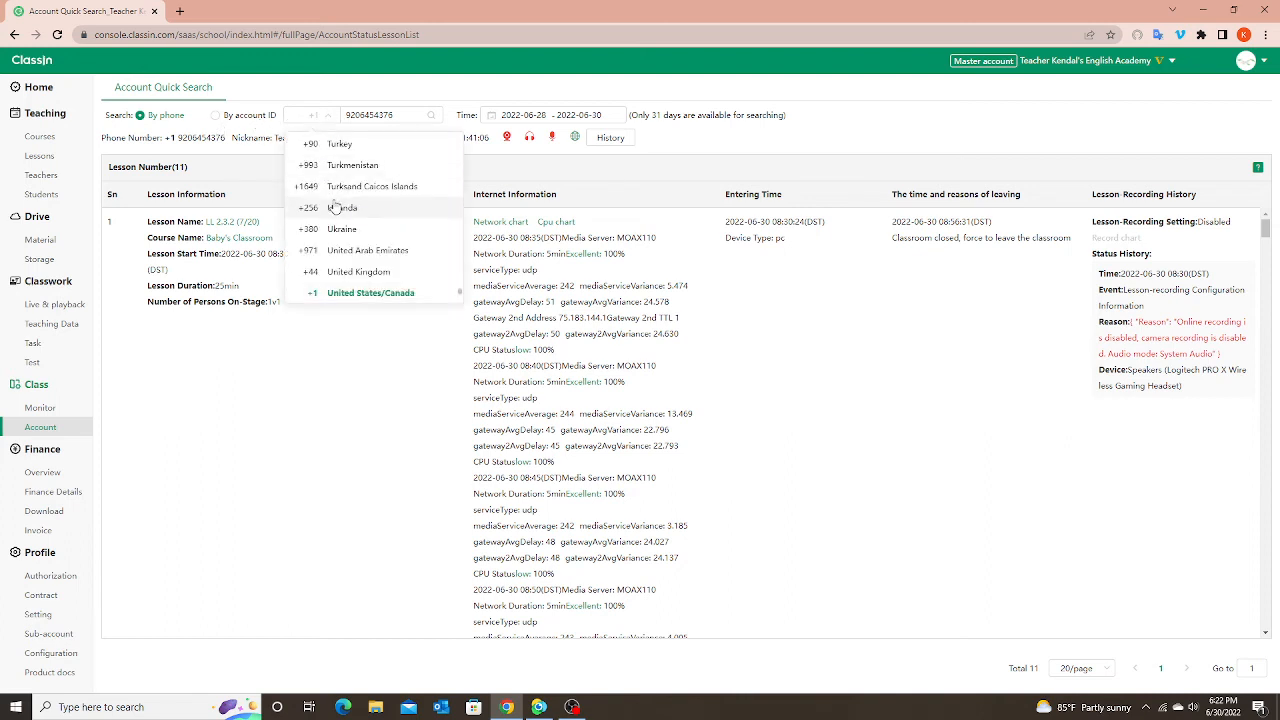
pyautogui.scroll(-3)
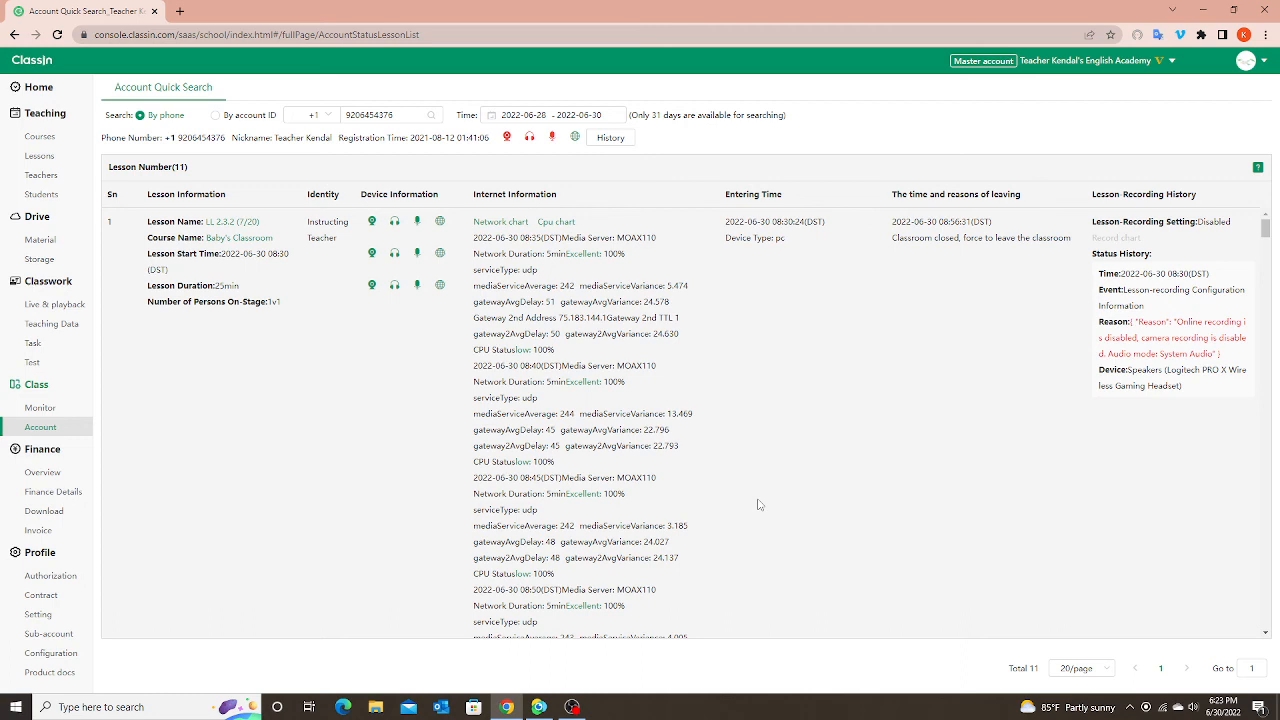
pyautogui.moveTo(462, 252)
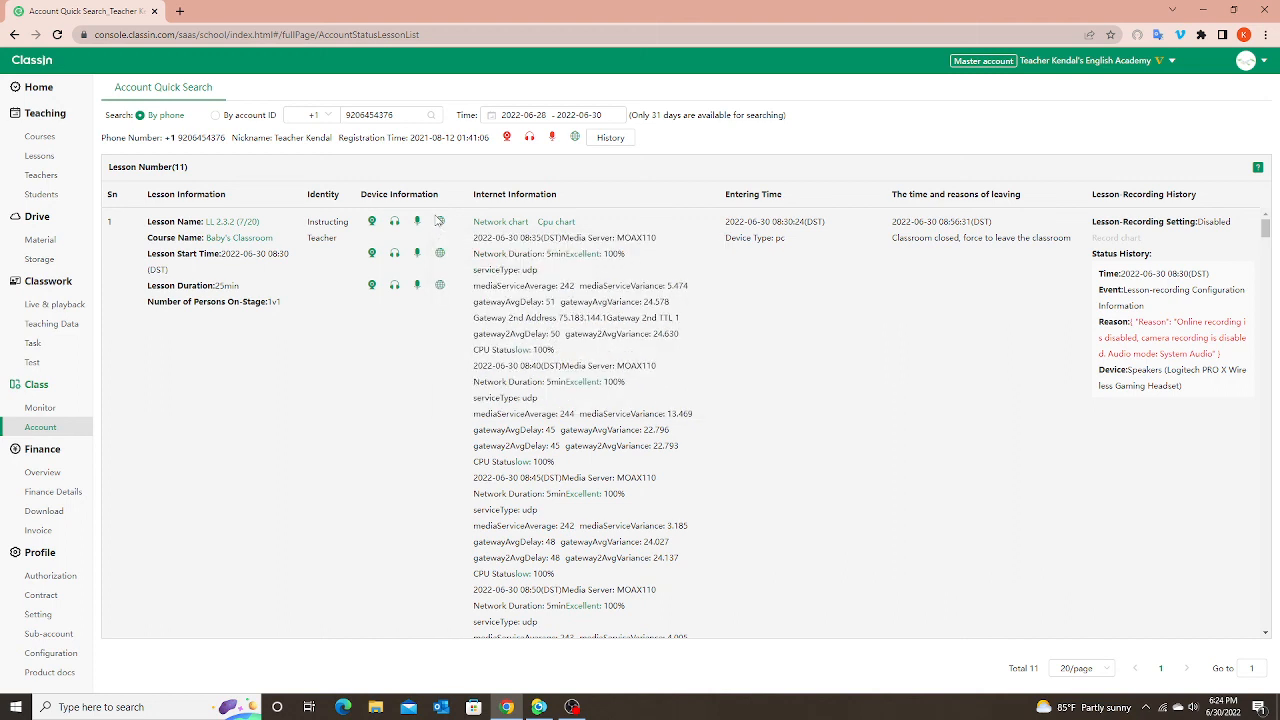
pyautogui.moveTo(437, 221)
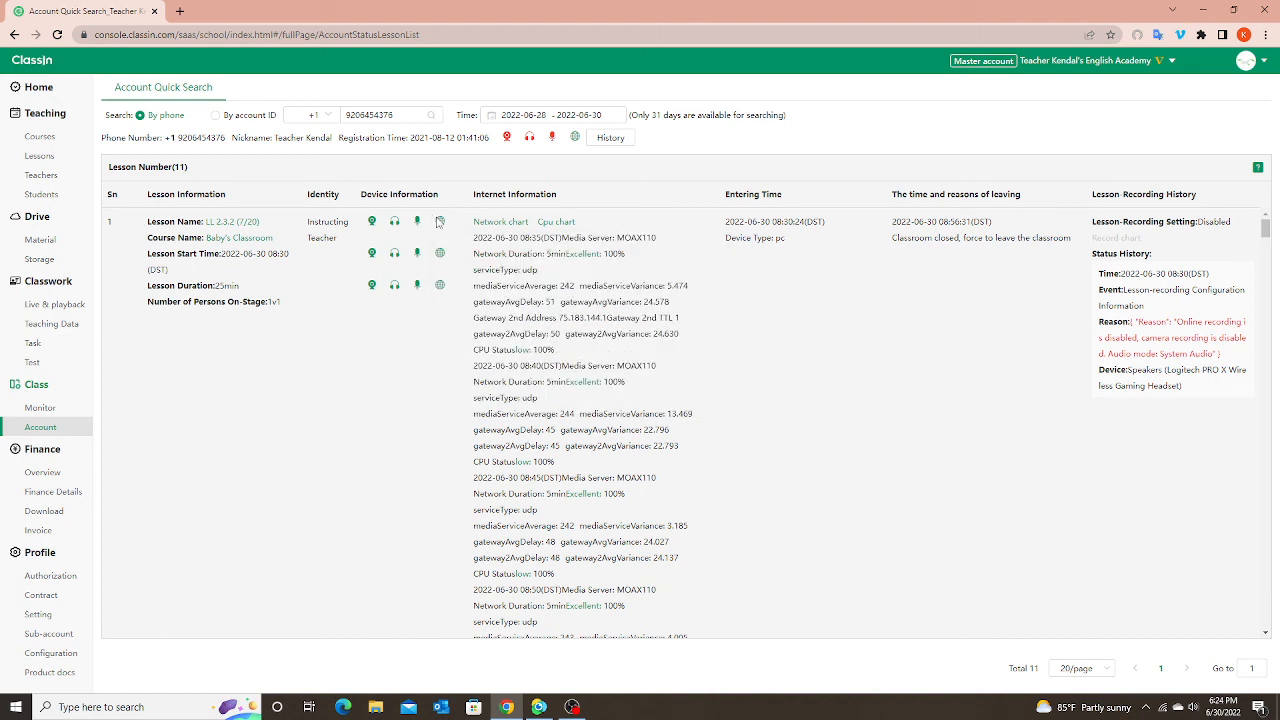
pyautogui.click(440, 221)
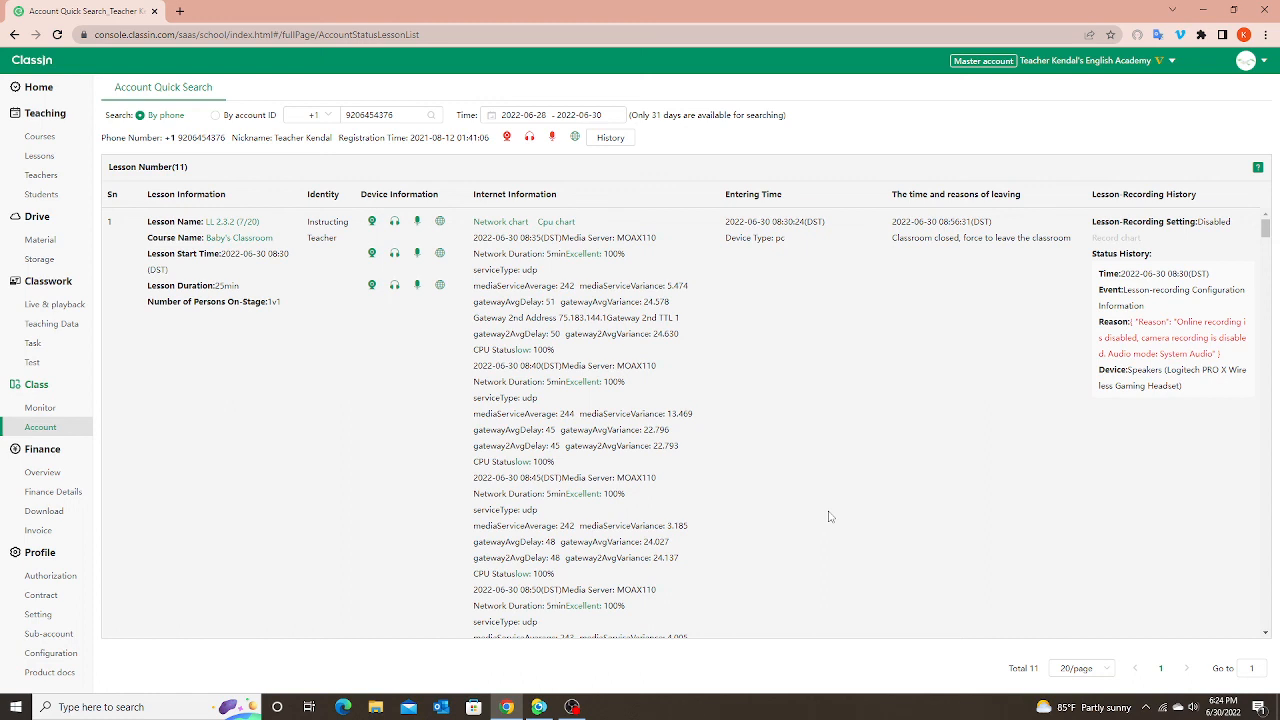
pyautogui.moveTo(855, 541)
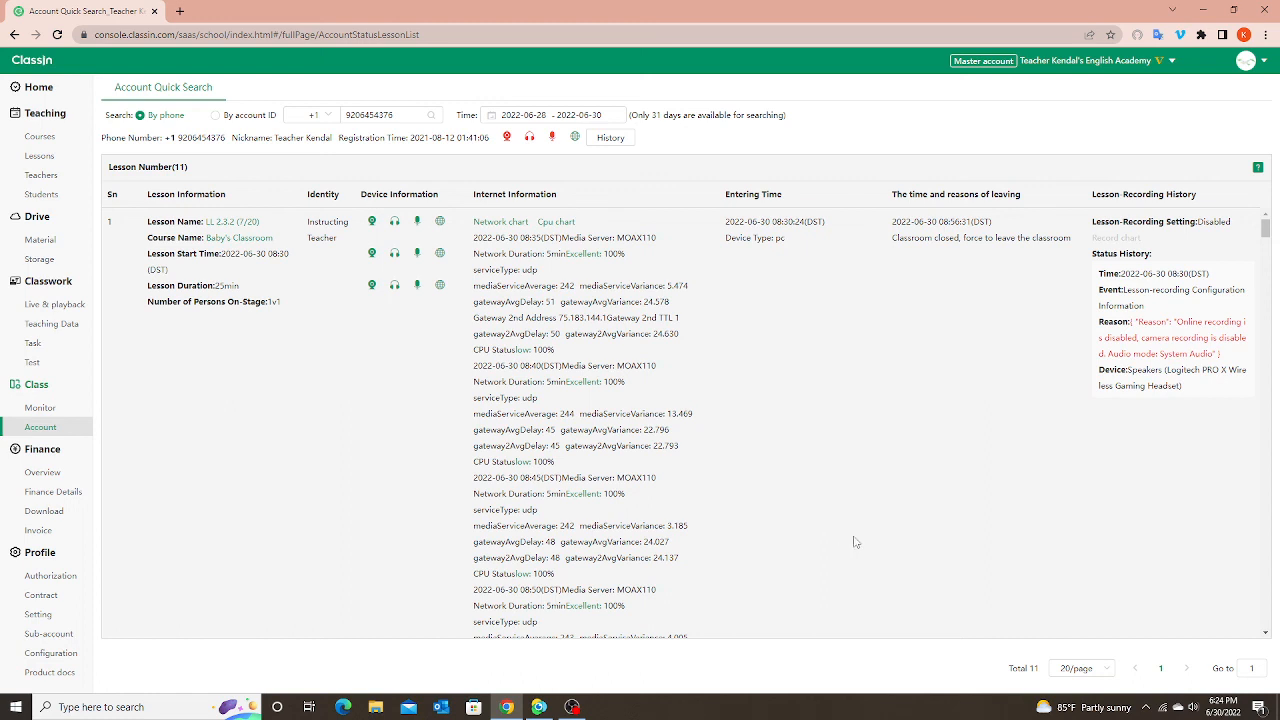